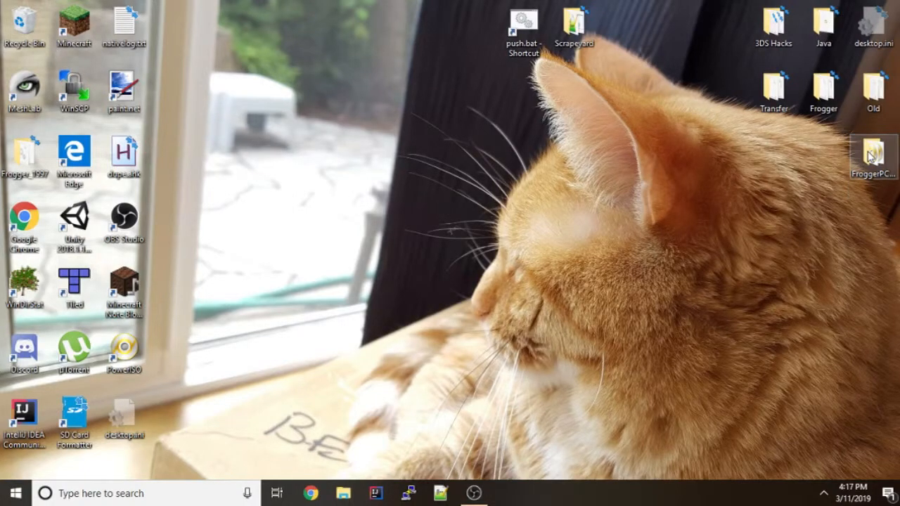
Step: Open the FroggerPCPrototype_1997.09.04 folder from the desktop
{"action": "double_click", "coordinate": [874, 154]}
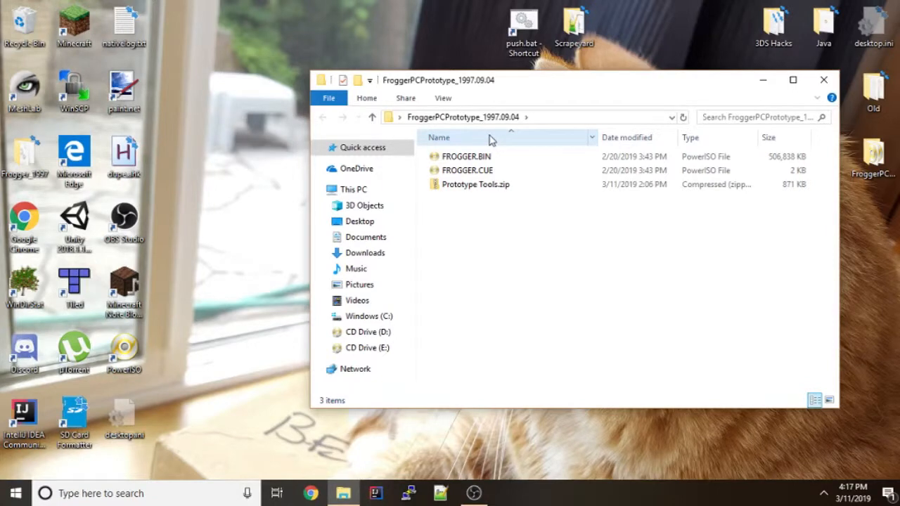
Step: Mount FROGGER.CUE to PowerISO virtual Drive [D:] from its context menu
{"action": "left_click", "coordinate": [467, 170]}
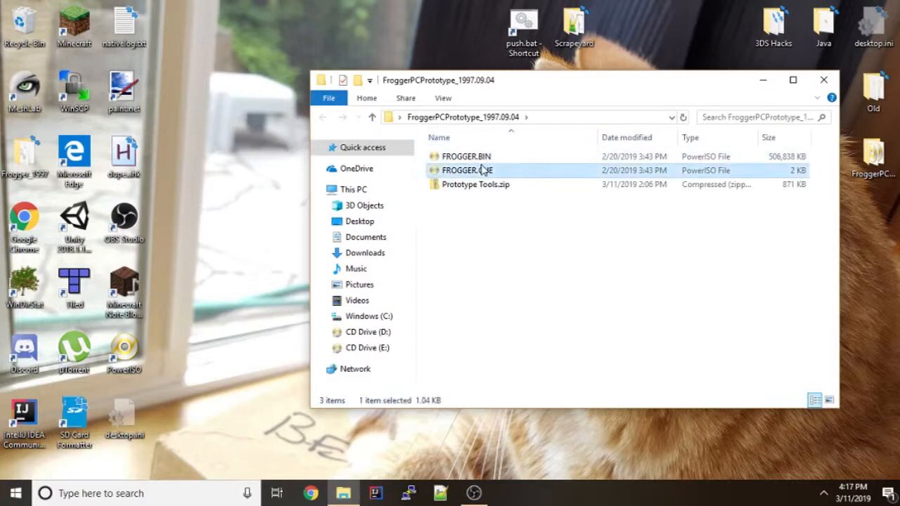
{"action": "right_click", "coordinate": [466, 170]}
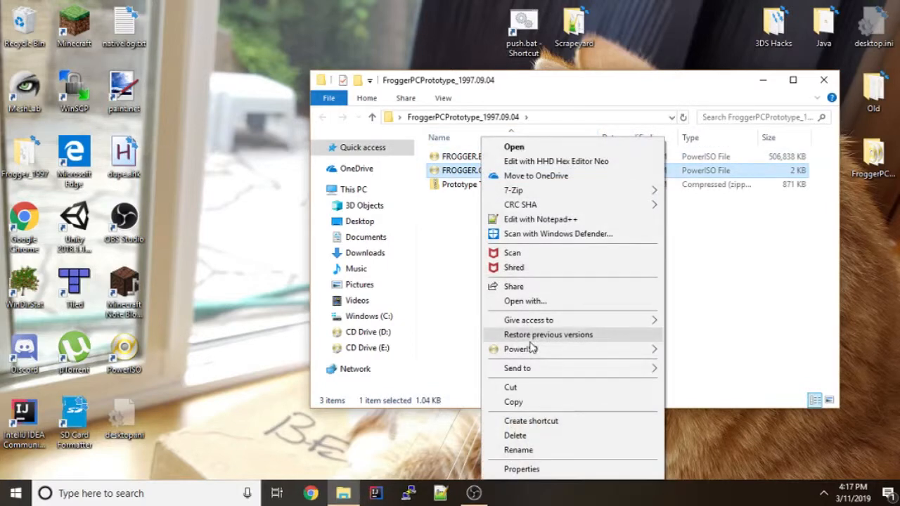
{"action": "mouse_move", "coordinate": [433, 233]}
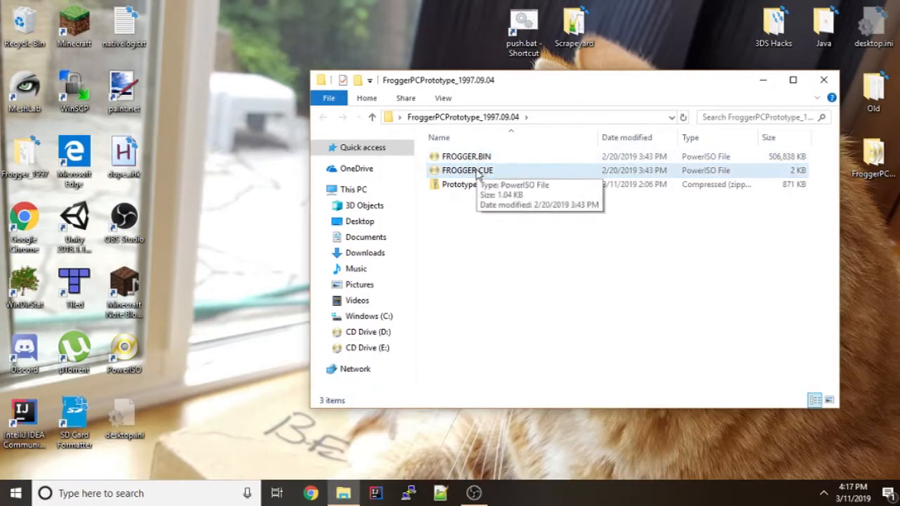
{"action": "left_click", "coordinate": [467, 170]}
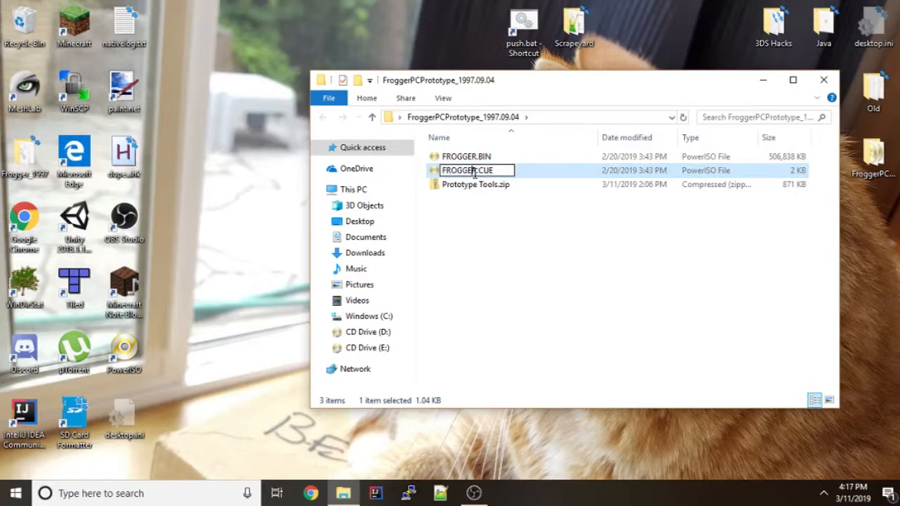
{"action": "key", "text": "Return"}
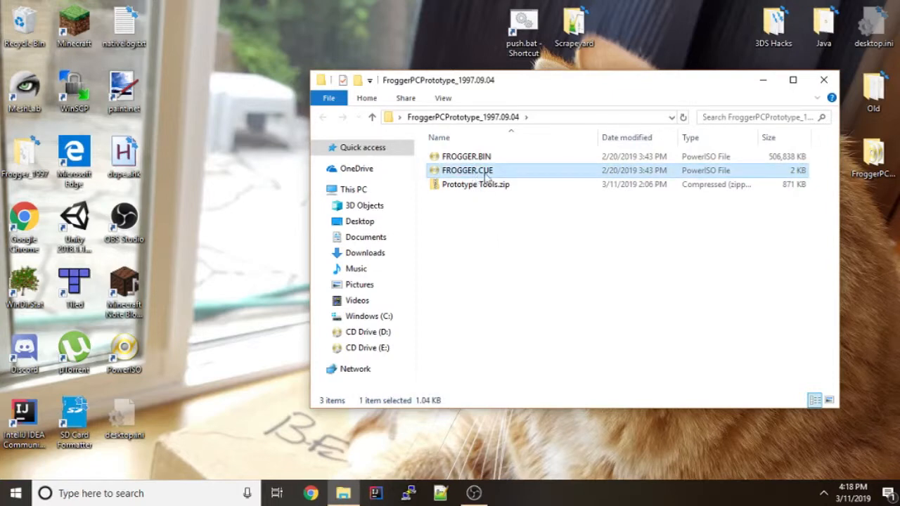
{"action": "right_click", "coordinate": [467, 170]}
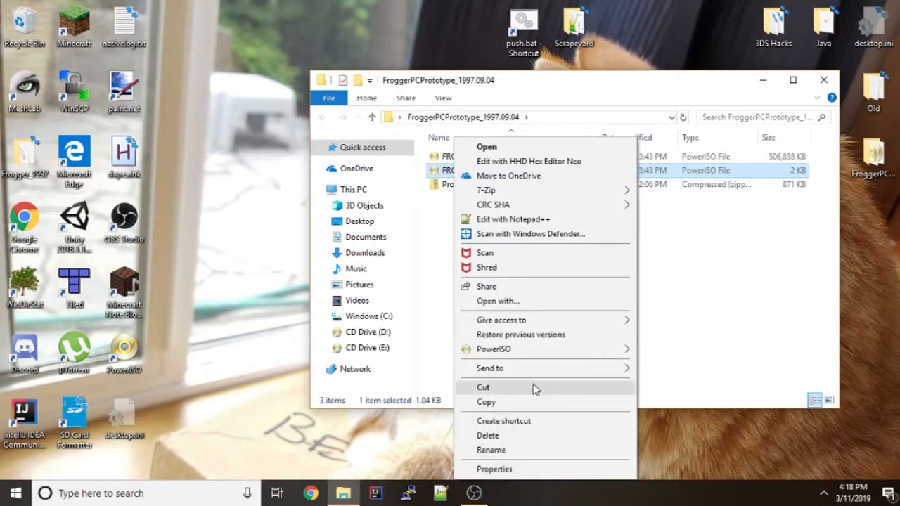
{"action": "mouse_move", "coordinate": [493, 348]}
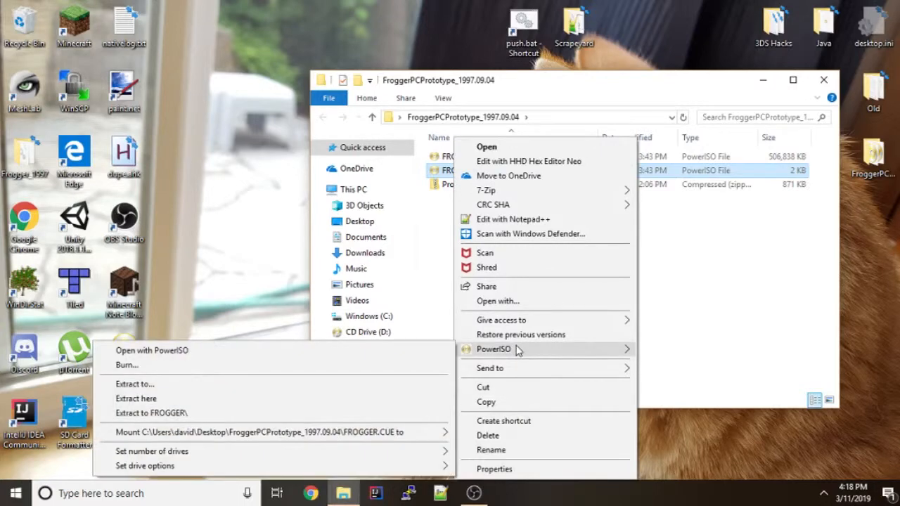
{"action": "mouse_move", "coordinate": [456, 351]}
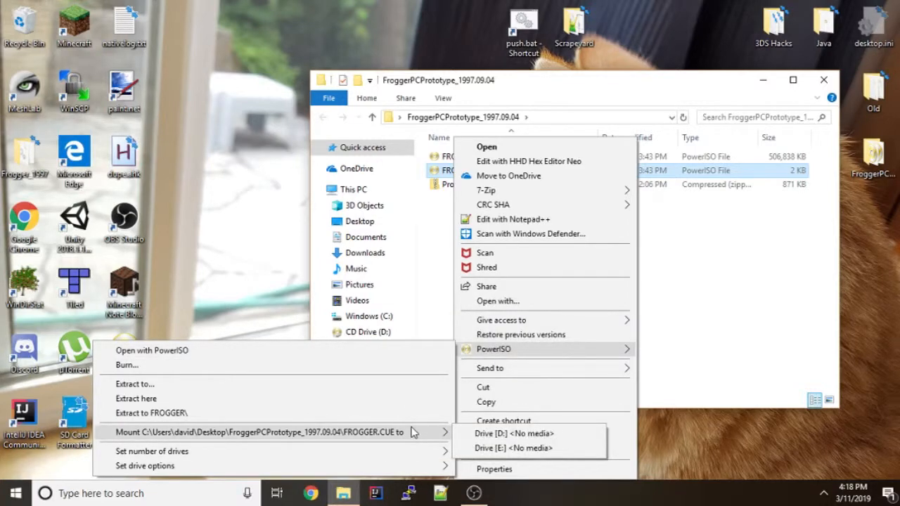
{"action": "mouse_move", "coordinate": [456, 438]}
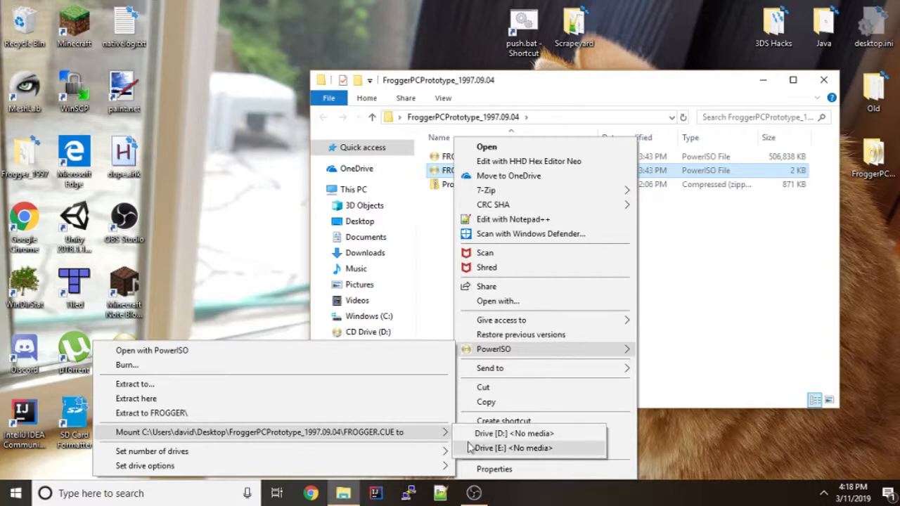
{"action": "left_click", "coordinate": [514, 447]}
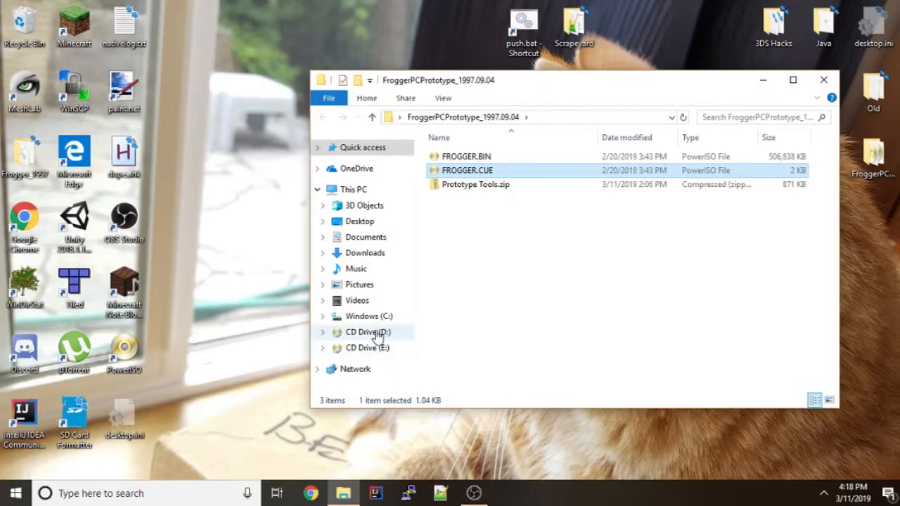
Step: Browse the mounted CD Drive (D:) FROGGER disc, peeking into the Frogger folder and back
{"action": "left_click", "coordinate": [366, 332]}
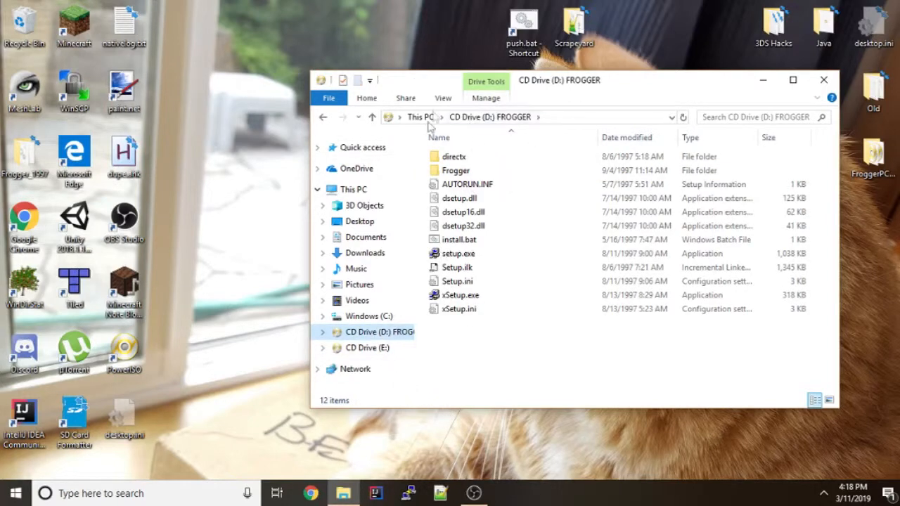
{"action": "double_click", "coordinate": [455, 171]}
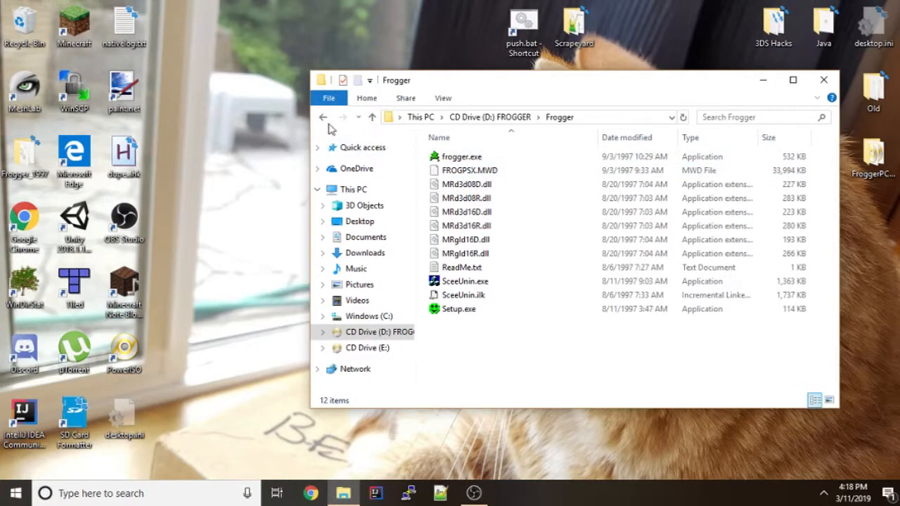
{"action": "left_click", "coordinate": [323, 116]}
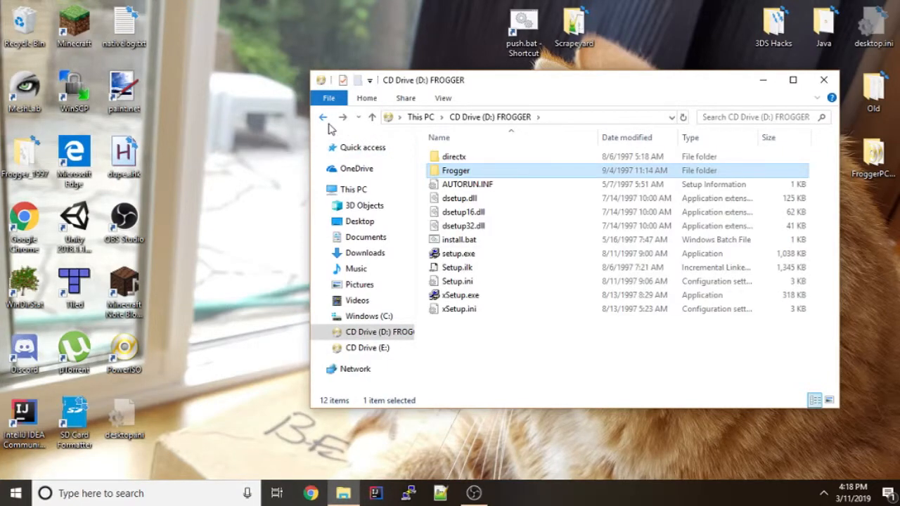
{"action": "mouse_move", "coordinate": [362, 148]}
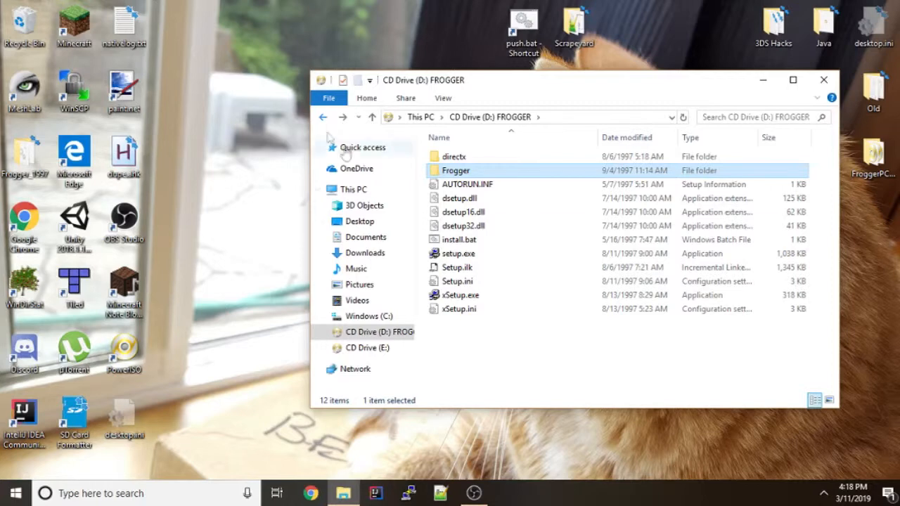
Step: Select setup.exe on the disc and bring up its actions
{"action": "left_click", "coordinate": [459, 253]}
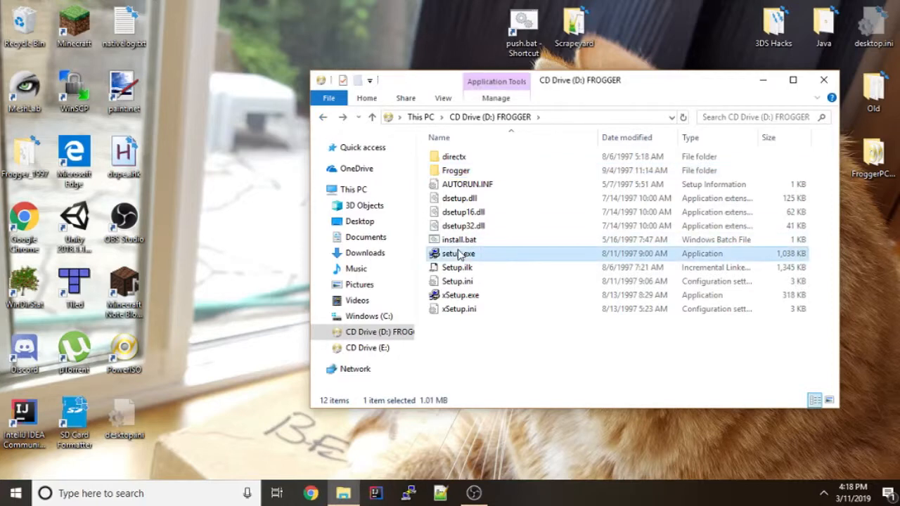
{"action": "right_click", "coordinate": [459, 253]}
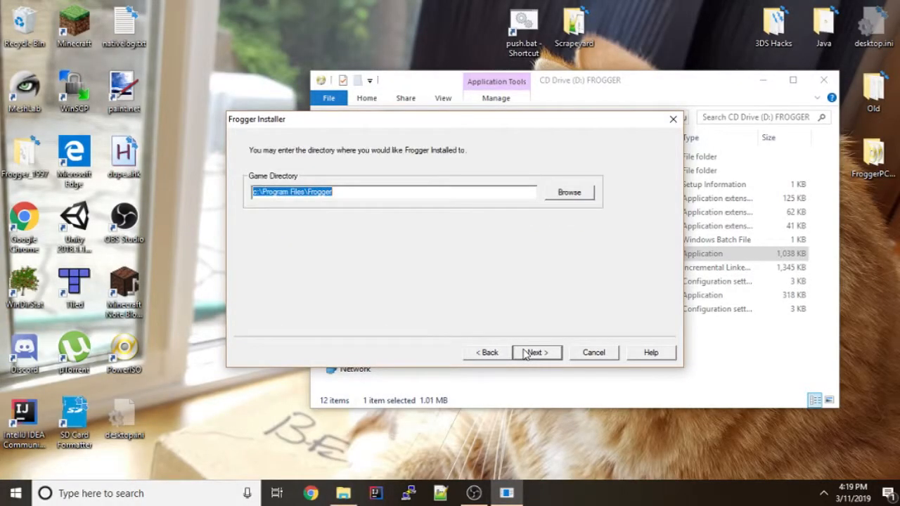
Step: Keep C:\Program Files\Frogger as game directory and turn off both CD autorun options
{"action": "left_click", "coordinate": [536, 352]}
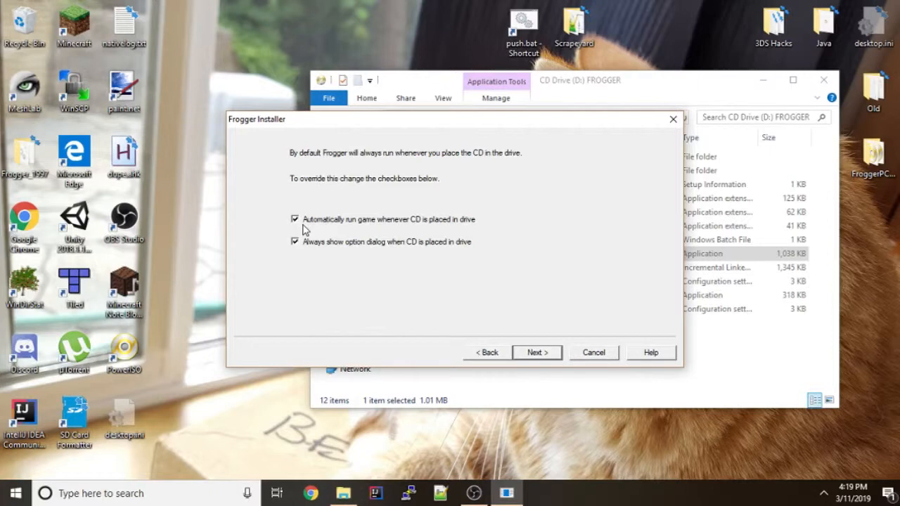
{"action": "left_click", "coordinate": [295, 219]}
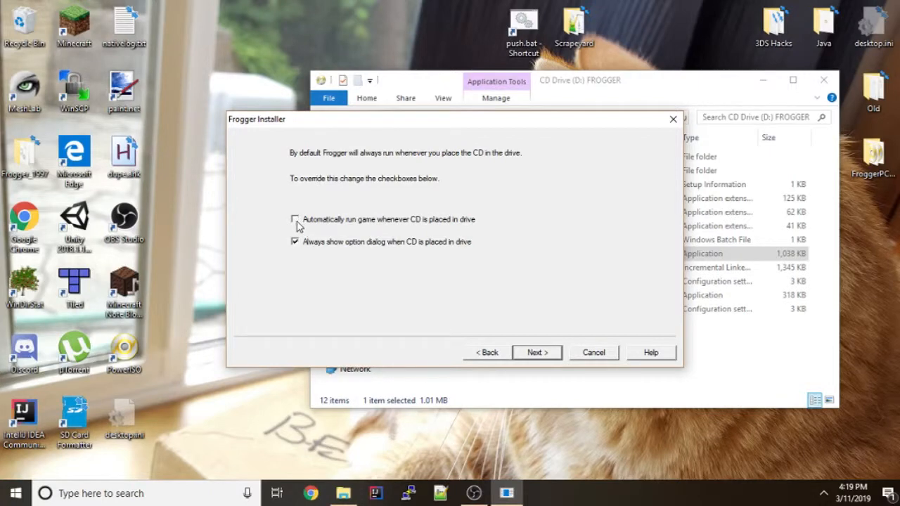
{"action": "left_click", "coordinate": [295, 242]}
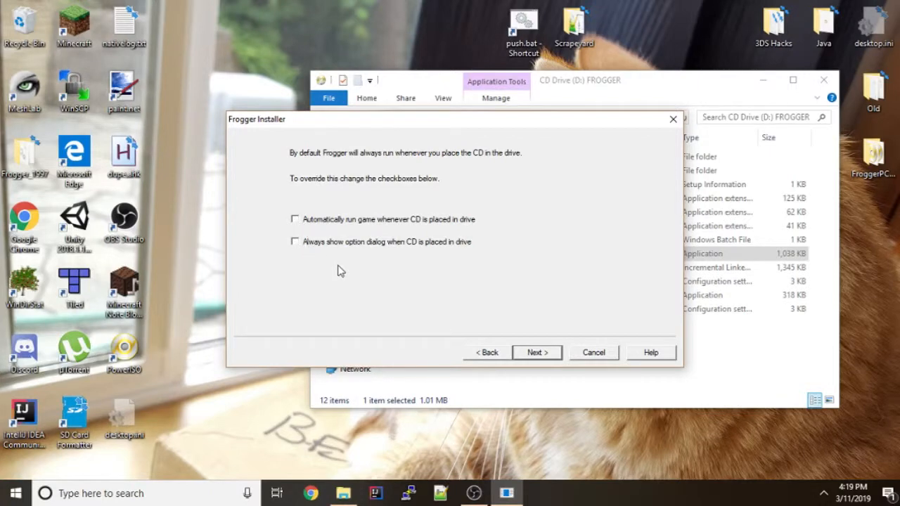
{"action": "mouse_move", "coordinate": [534, 318]}
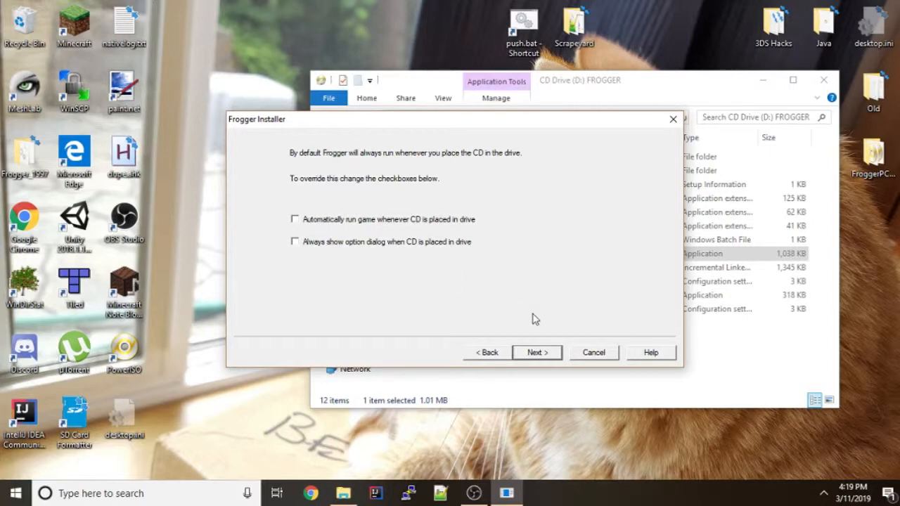
{"action": "mouse_move", "coordinate": [537, 352]}
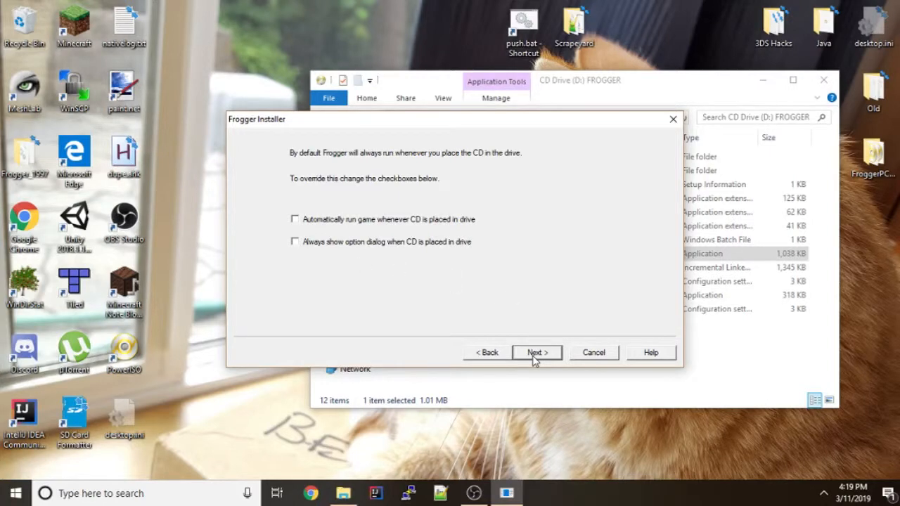
Step: Install Frogger, creating its directory, declining the Start Menu shortcut, accepting default renderer settings, and finishing
{"action": "left_click", "coordinate": [537, 352]}
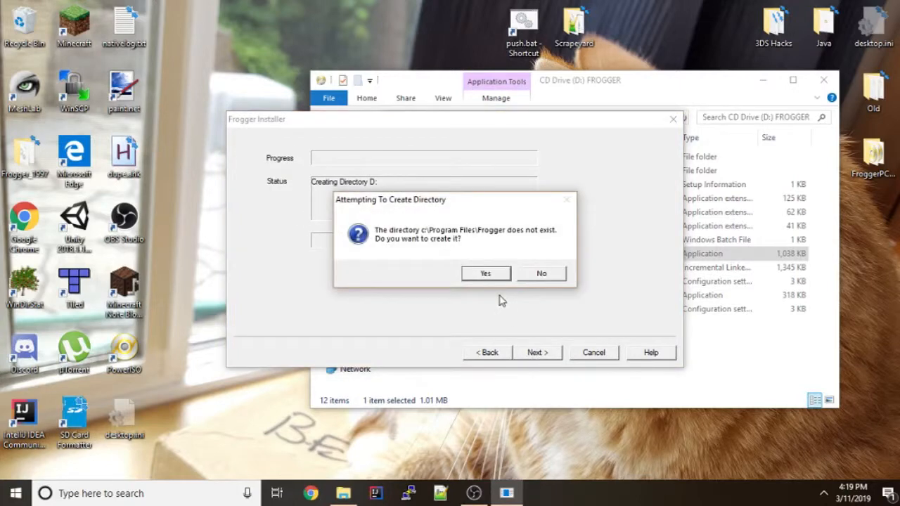
{"action": "left_click", "coordinate": [485, 273]}
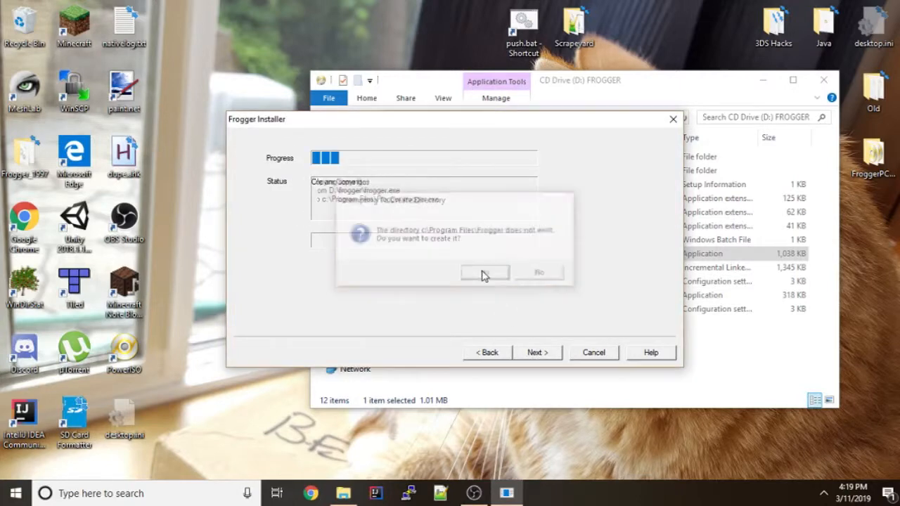
{"action": "left_click", "coordinate": [484, 273]}
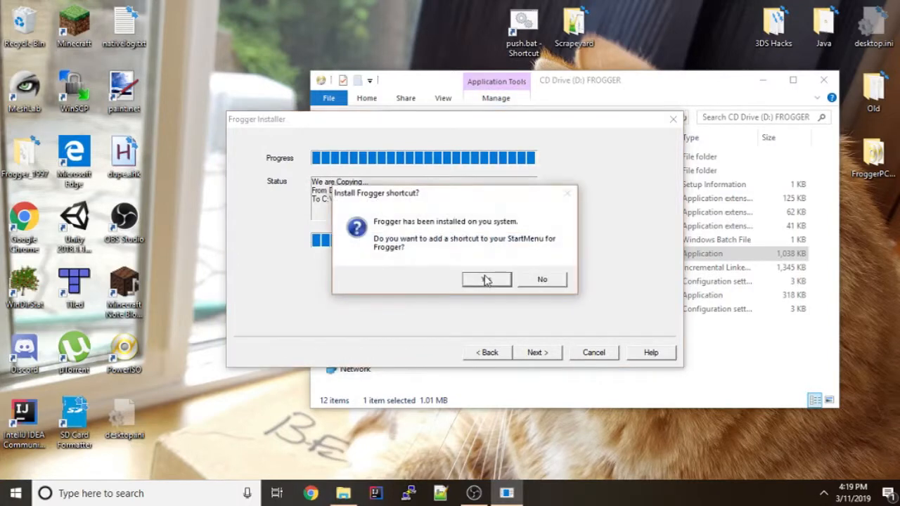
{"action": "mouse_move", "coordinate": [385, 194]}
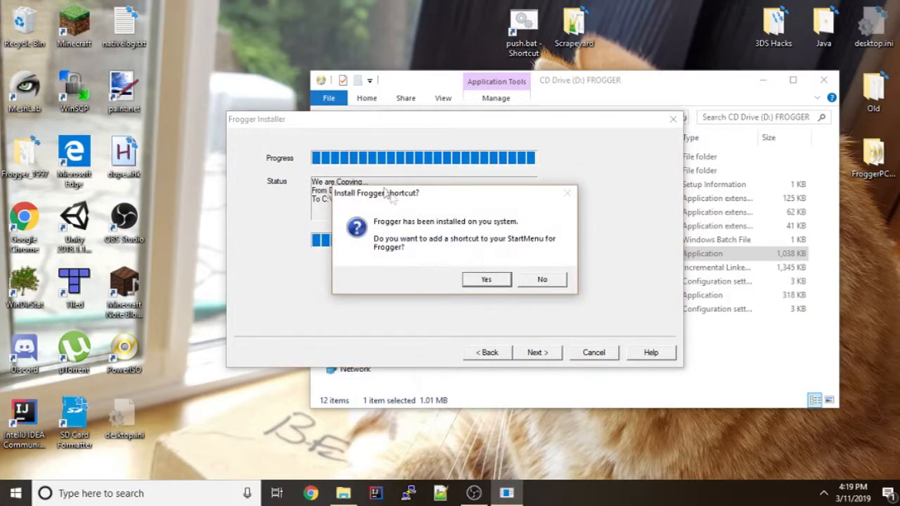
{"action": "mouse_move", "coordinate": [354, 198]}
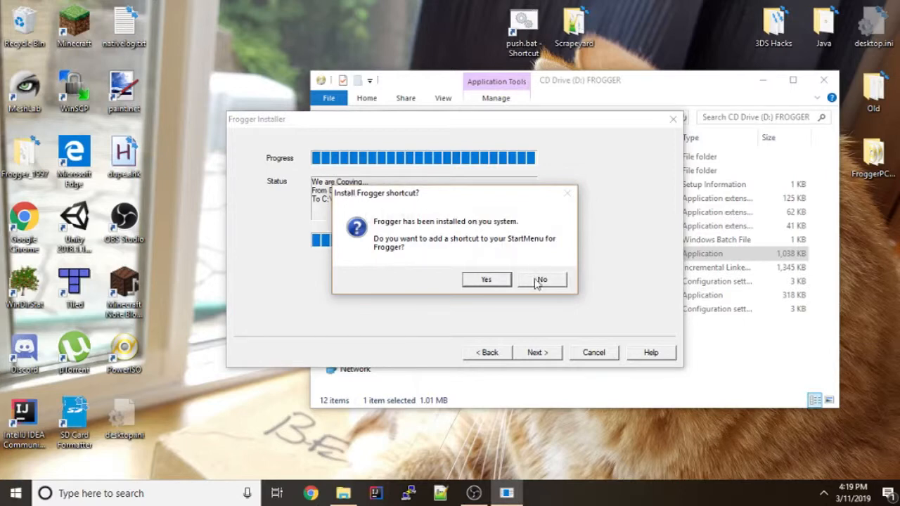
{"action": "left_click", "coordinate": [543, 279]}
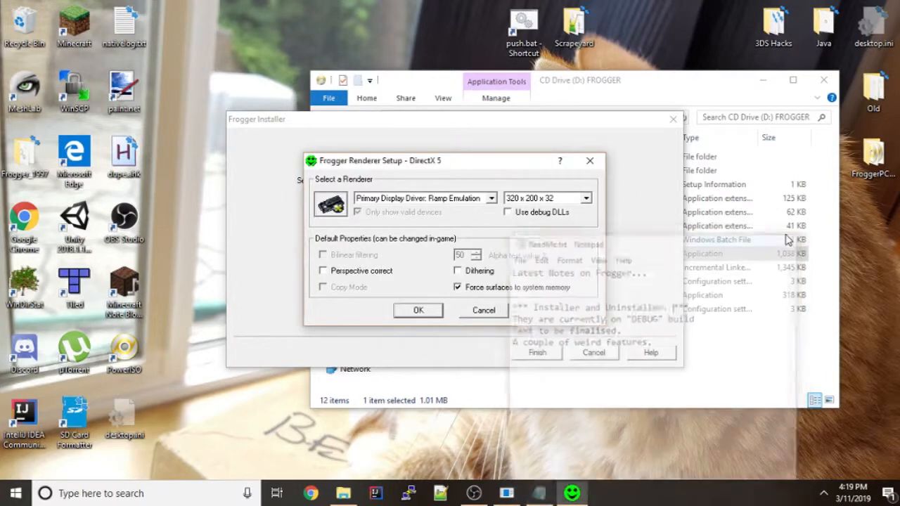
{"action": "left_click", "coordinate": [418, 311]}
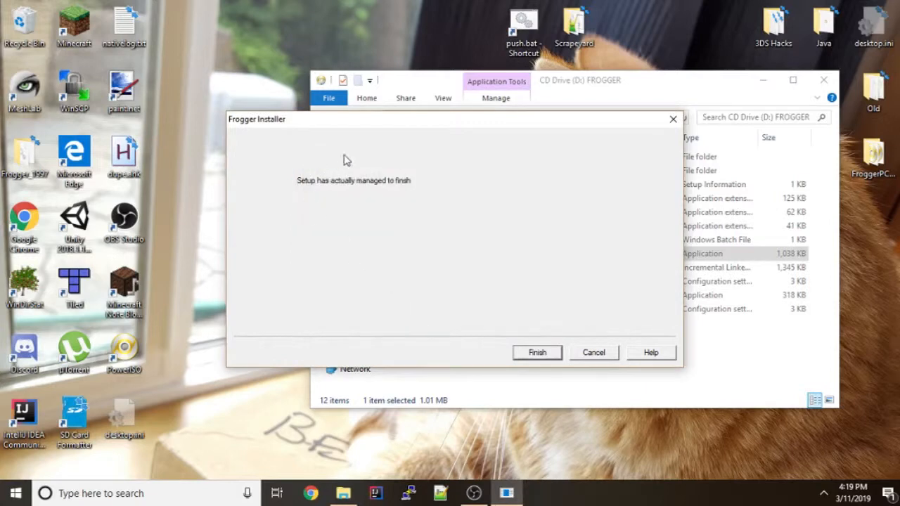
{"action": "mouse_move", "coordinate": [316, 188]}
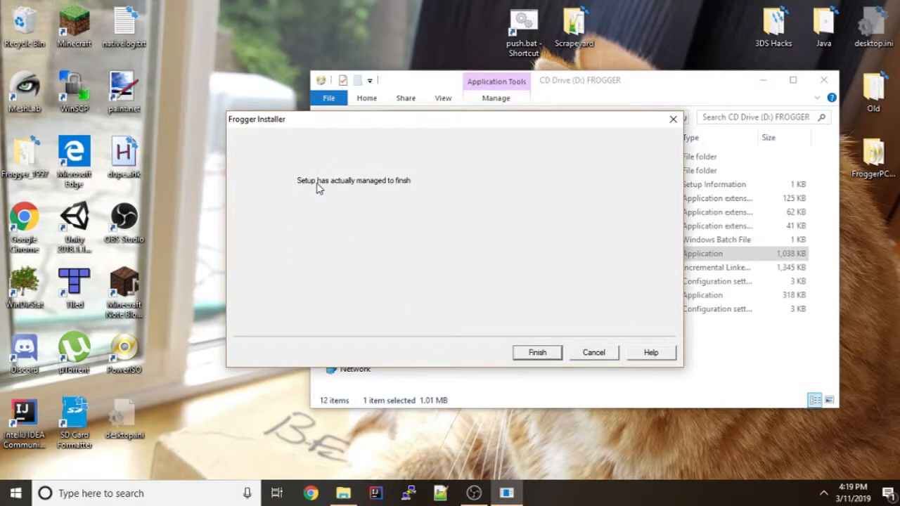
{"action": "mouse_move", "coordinate": [495, 306]}
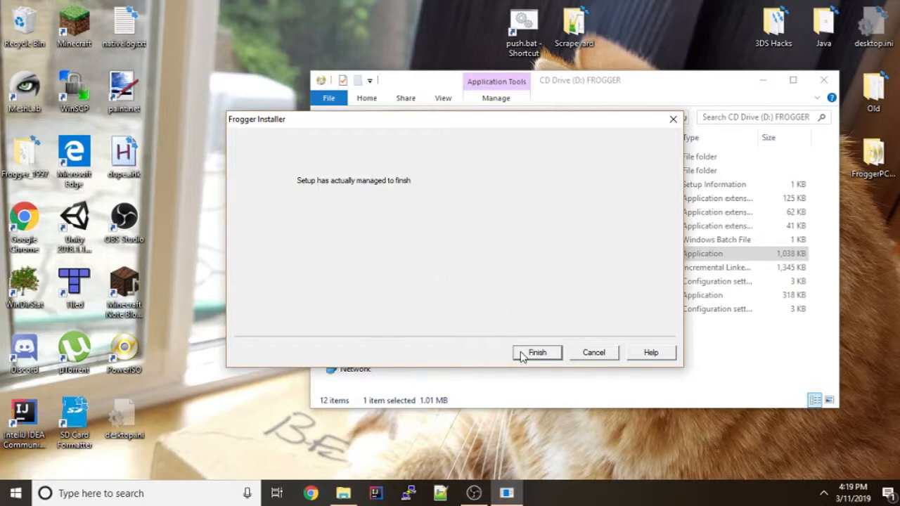
{"action": "mouse_move", "coordinate": [526, 360]}
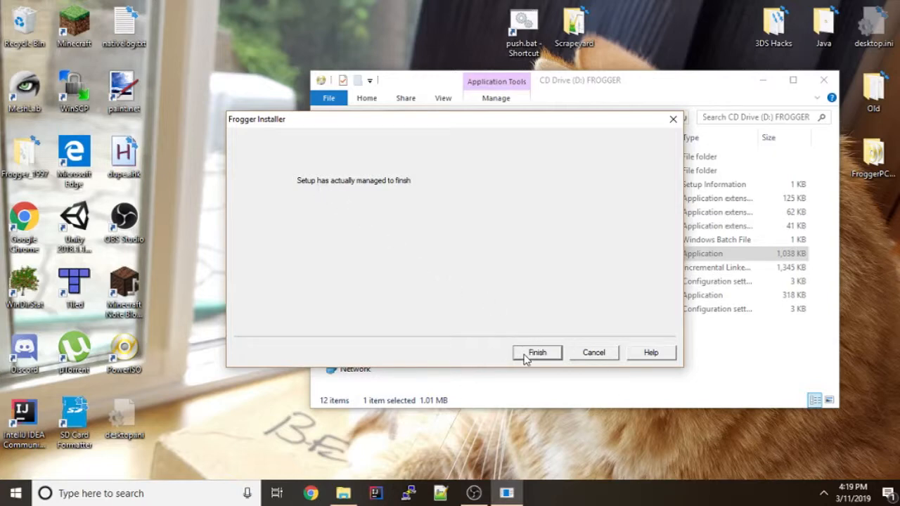
{"action": "left_click", "coordinate": [537, 351]}
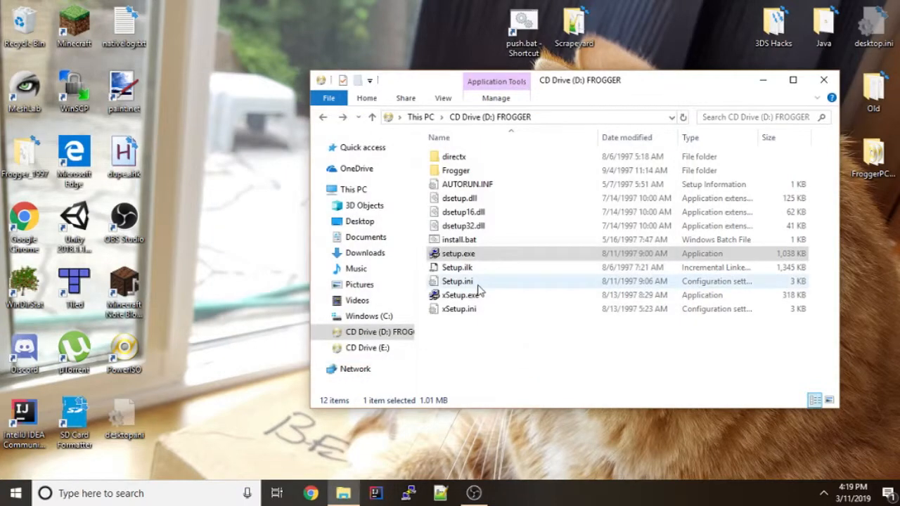
{"action": "mouse_move", "coordinate": [471, 288]}
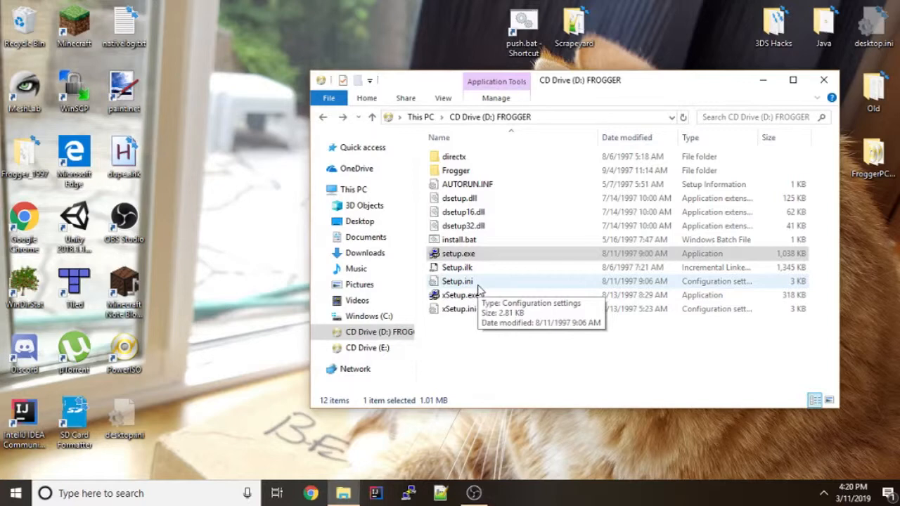
{"action": "mouse_move", "coordinate": [706, 174]}
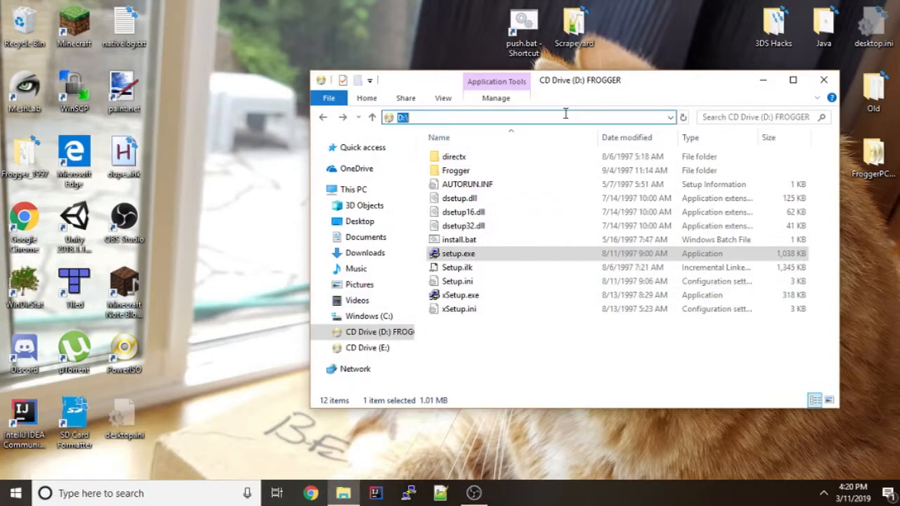
Step: Open C:\Program Files\Frogger via the address bar and the FroggerPCPrototype folder from the desktop
{"action": "type", "text": "C:\\Program"}
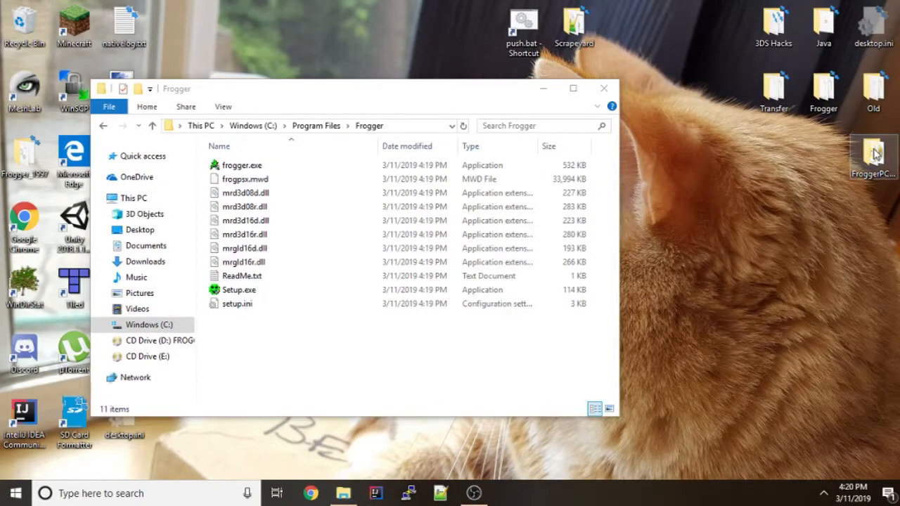
{"action": "double_click", "coordinate": [874, 154]}
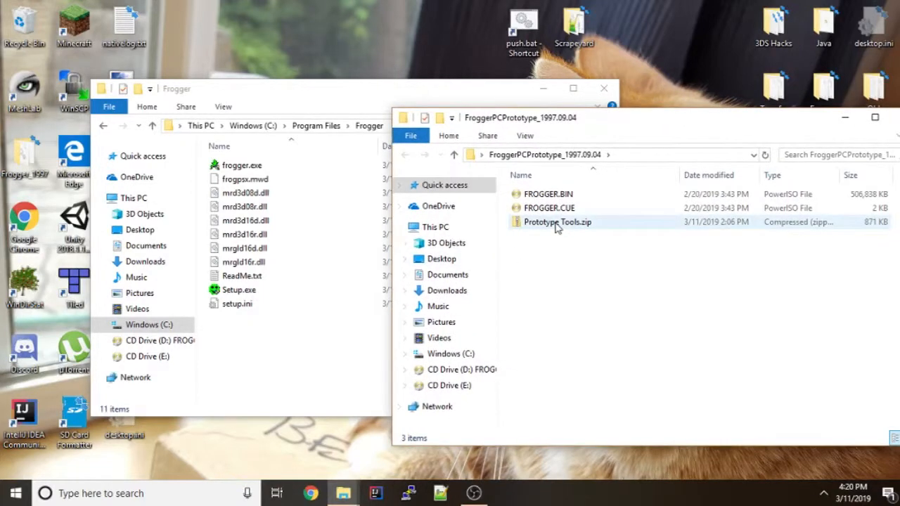
Step: Copy all Prototype Tools.zip files into C:\Program Files\Frogger with administrator permission
{"action": "double_click", "coordinate": [557, 222]}
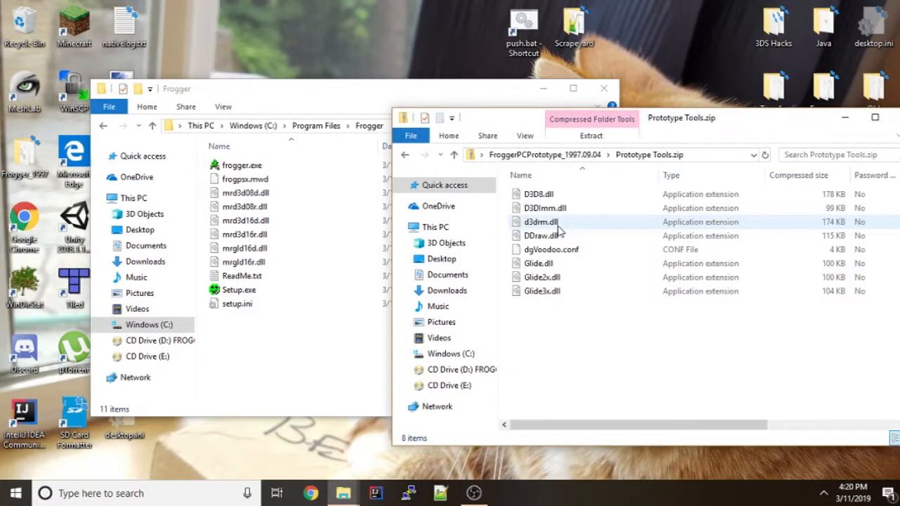
{"action": "left_click_drag", "start_coordinate": [559, 227], "coordinate": [266, 331]}
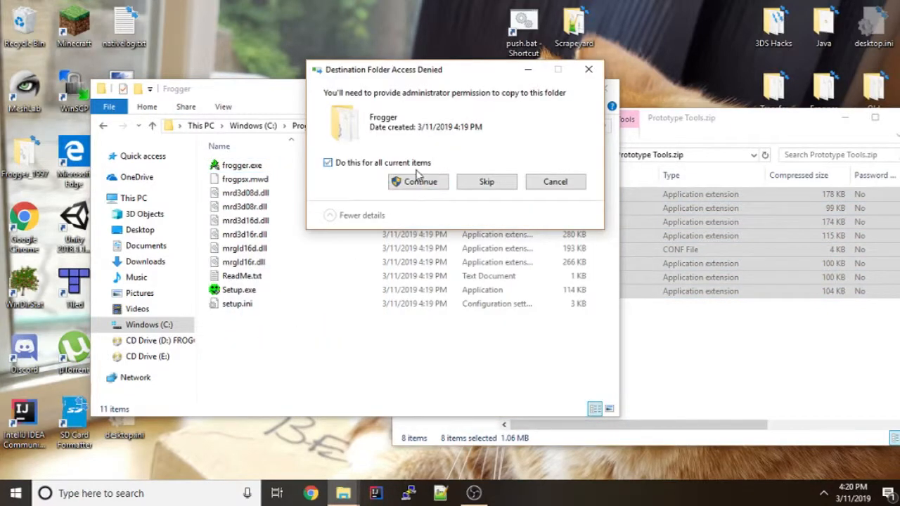
{"action": "left_click", "coordinate": [418, 182]}
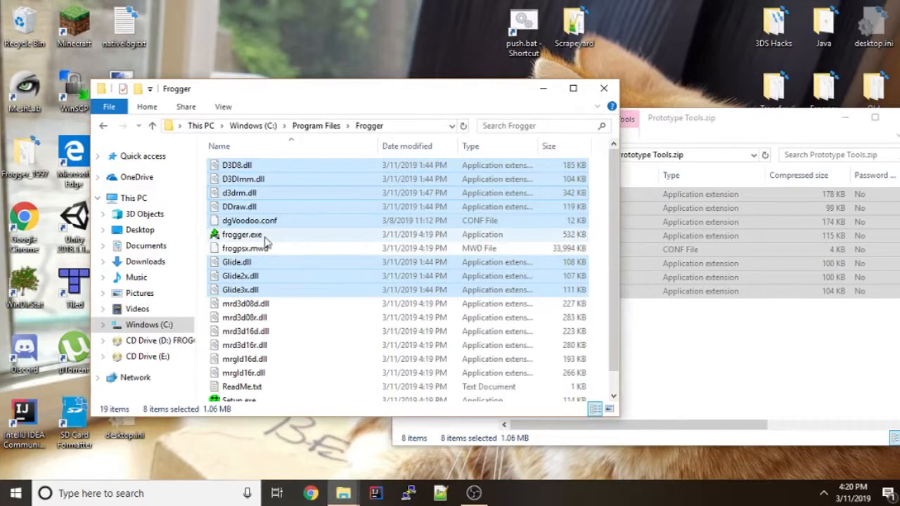
Step: Set frogger.exe compatibility to Windows 98 / Windows Me, reduced color off, run as administrator, and apply
{"action": "right_click", "coordinate": [242, 233]}
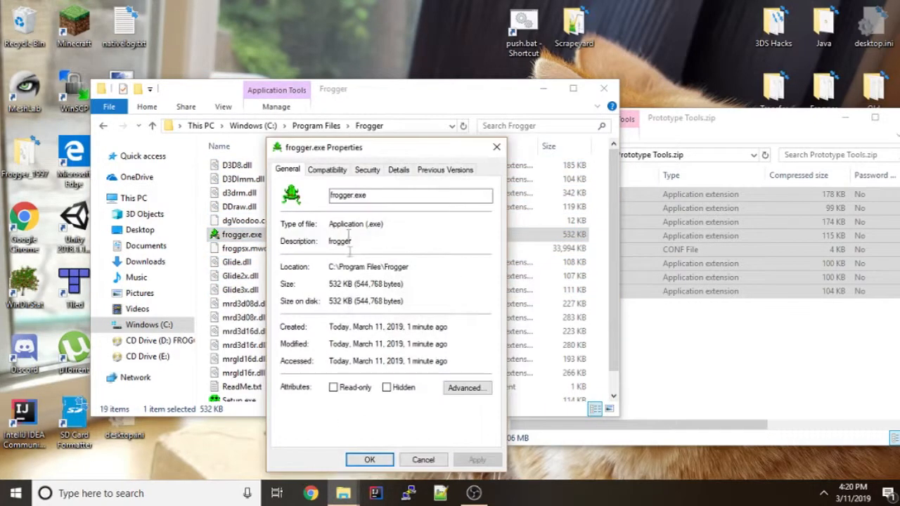
{"action": "left_click", "coordinate": [326, 168]}
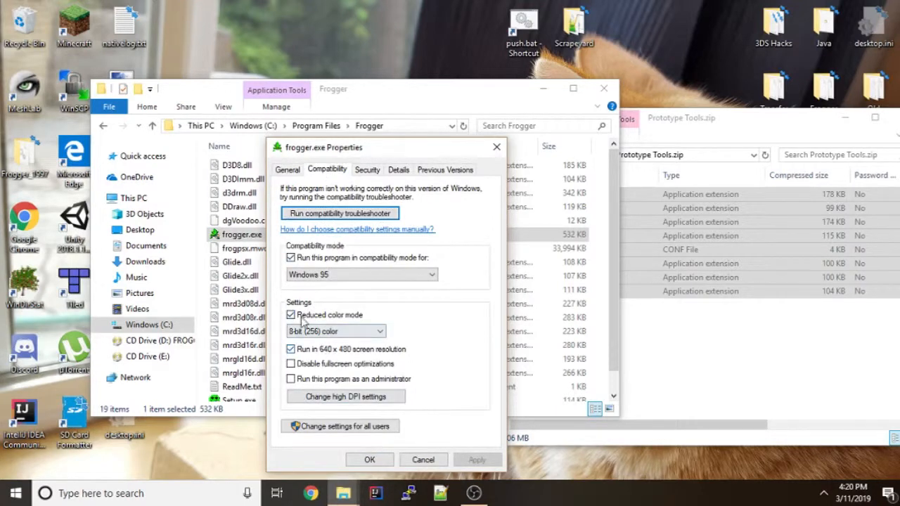
{"action": "left_click", "coordinate": [289, 314]}
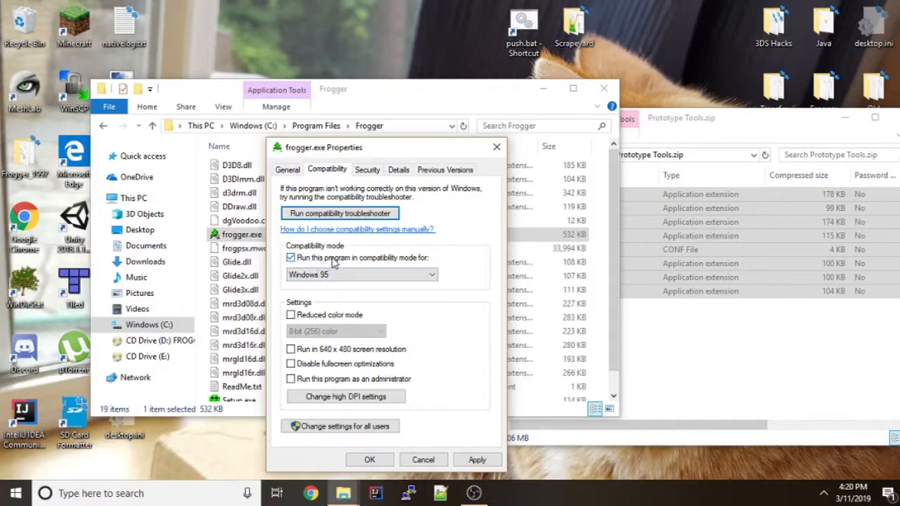
{"action": "left_click", "coordinate": [430, 274]}
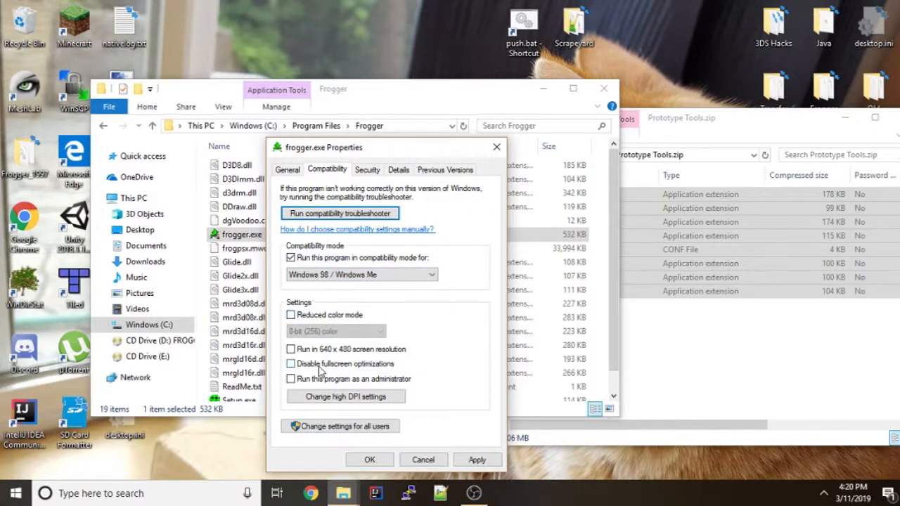
{"action": "left_click", "coordinate": [290, 378]}
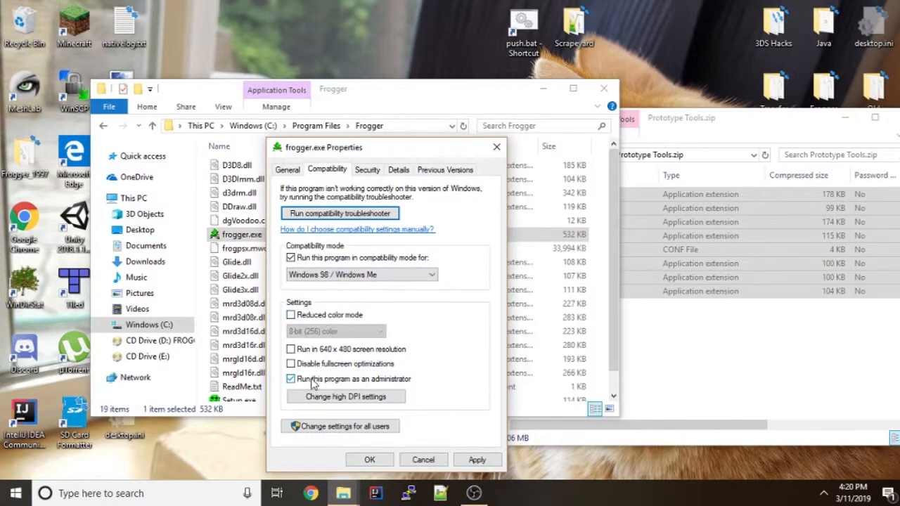
{"action": "mouse_move", "coordinate": [475, 458]}
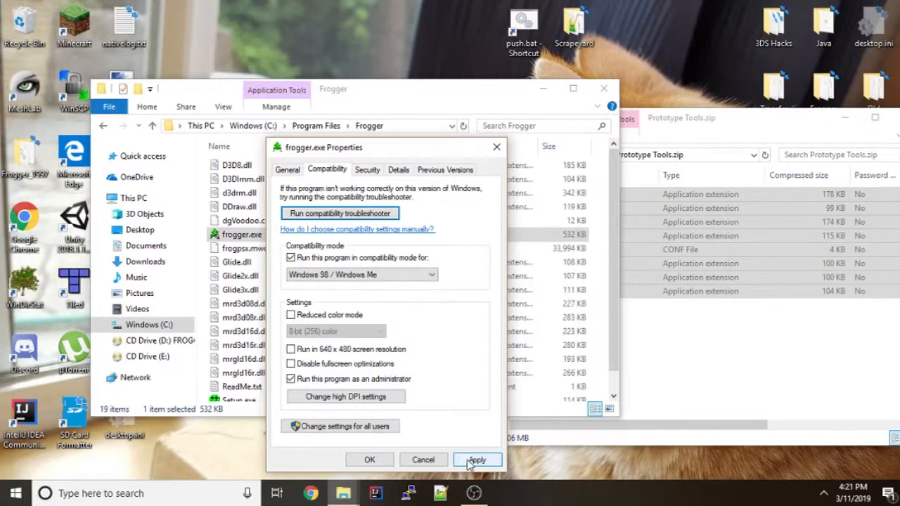
{"action": "left_click", "coordinate": [477, 458]}
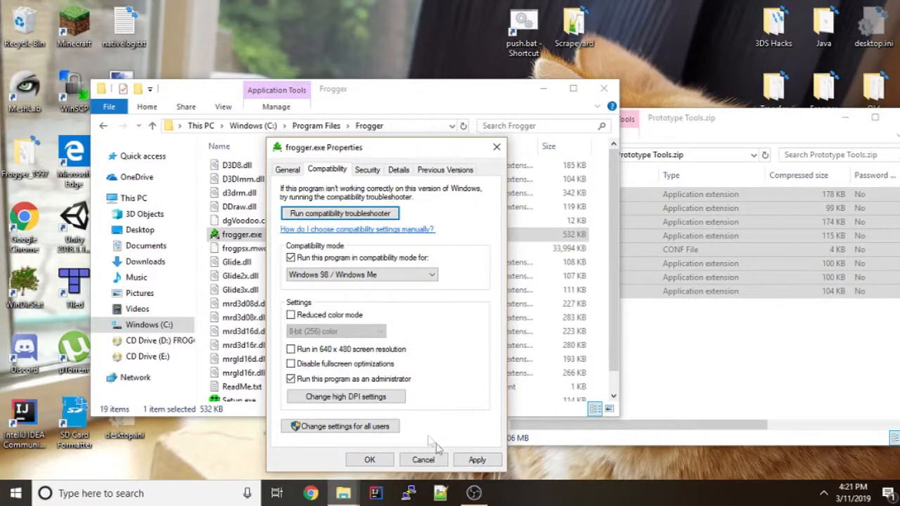
Step: Toggle reduced color mode to 16-bit and back off, then save and close frogger.exe properties
{"action": "left_click", "coordinate": [289, 315]}
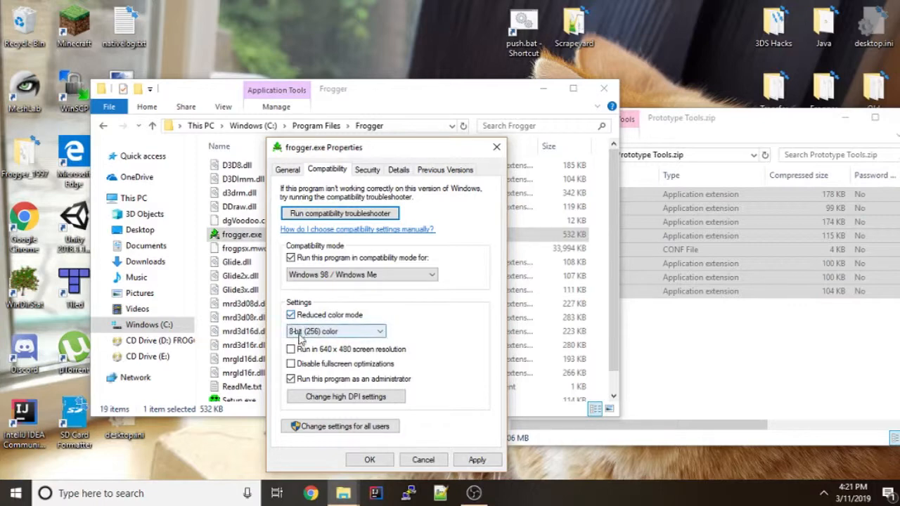
{"action": "left_click", "coordinate": [334, 332]}
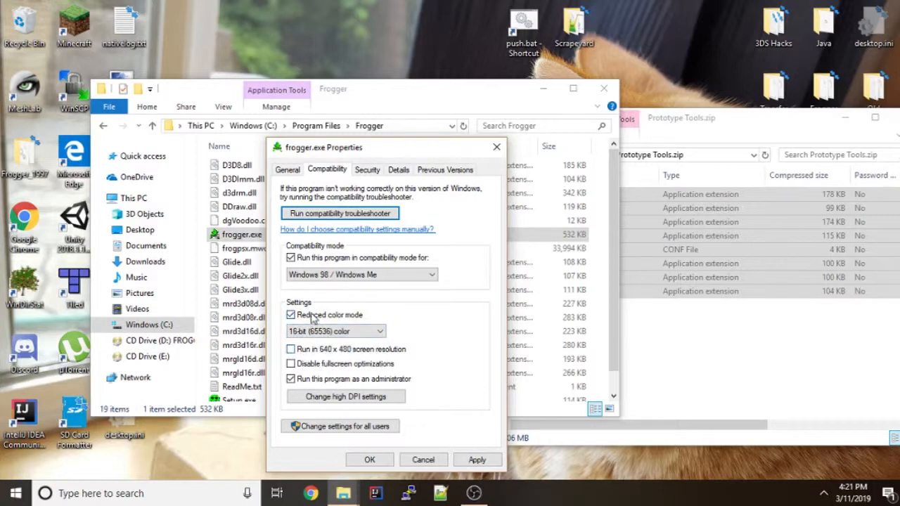
{"action": "left_click", "coordinate": [291, 314]}
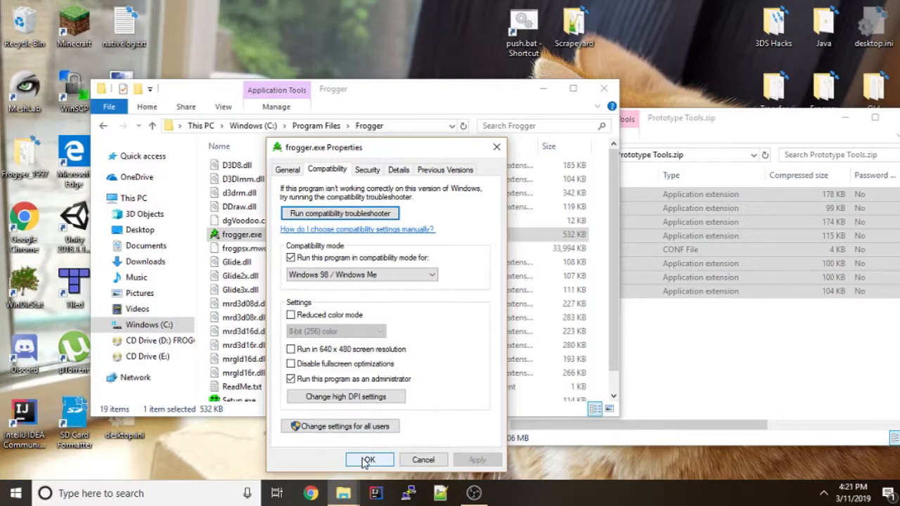
{"action": "left_click", "coordinate": [368, 458]}
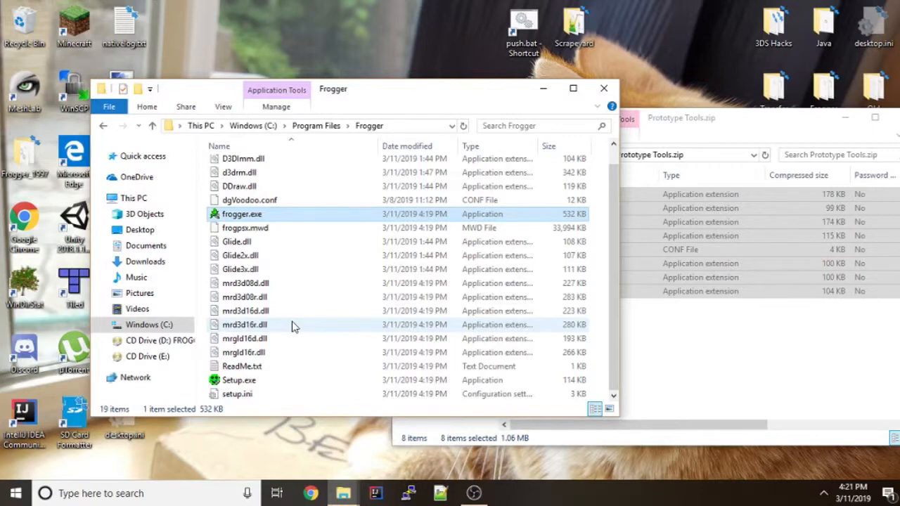
{"action": "mouse_move", "coordinate": [568, 385]}
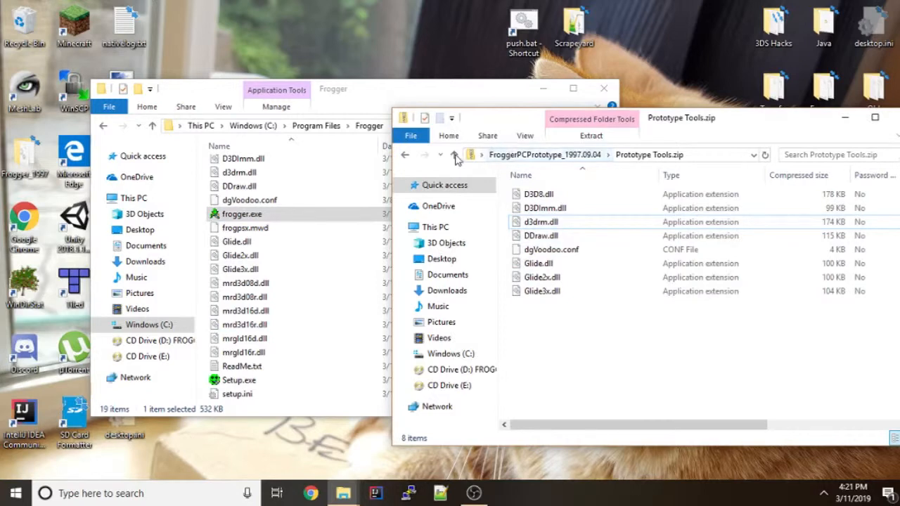
{"action": "mouse_move", "coordinate": [649, 135]}
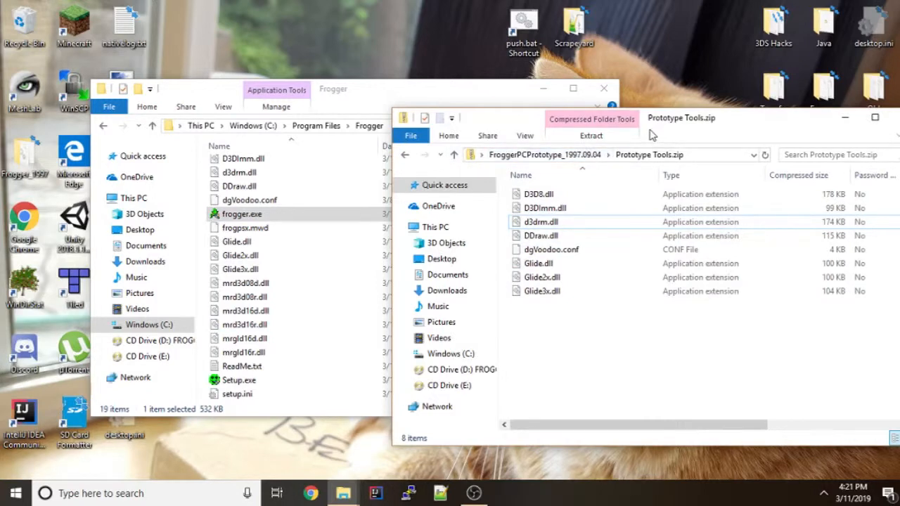
{"action": "mouse_move", "coordinate": [470, 368]}
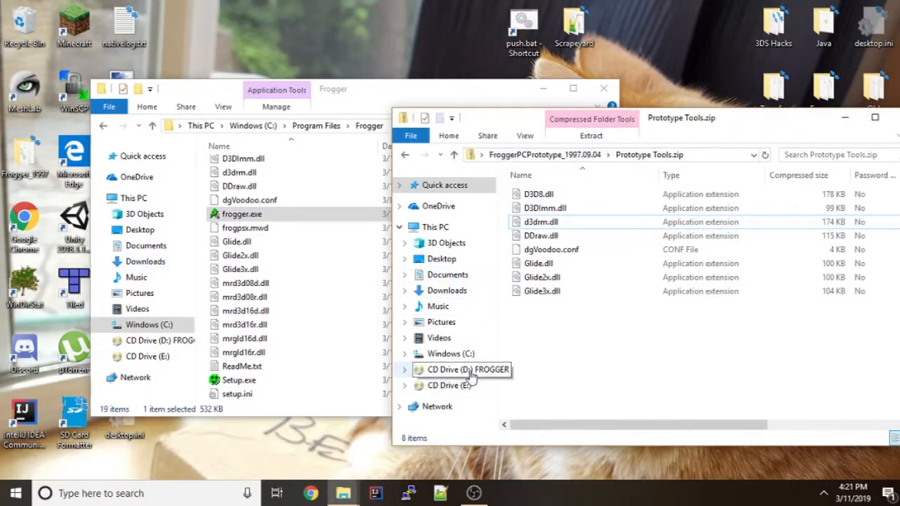
Step: Show the CD Drive (D:) FROGGER files and bring up actions for setup.exe
{"action": "left_click", "coordinate": [461, 368]}
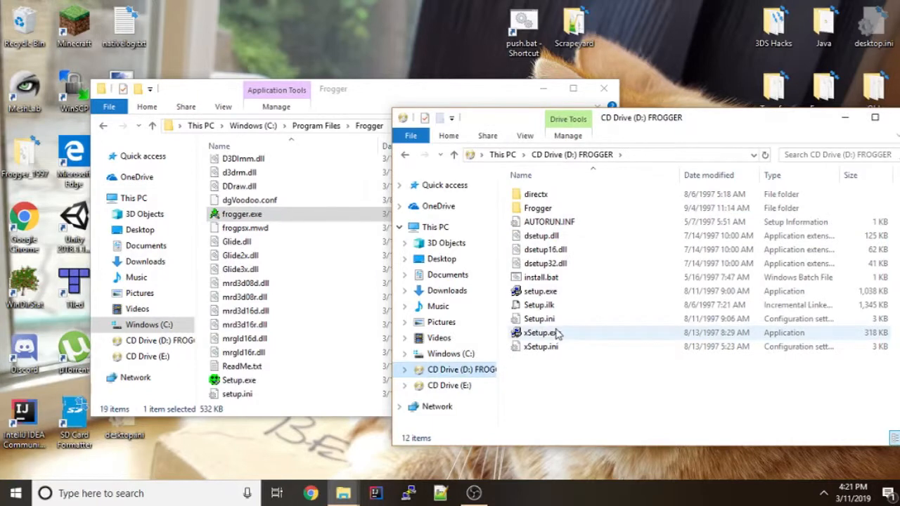
{"action": "left_click", "coordinate": [540, 291]}
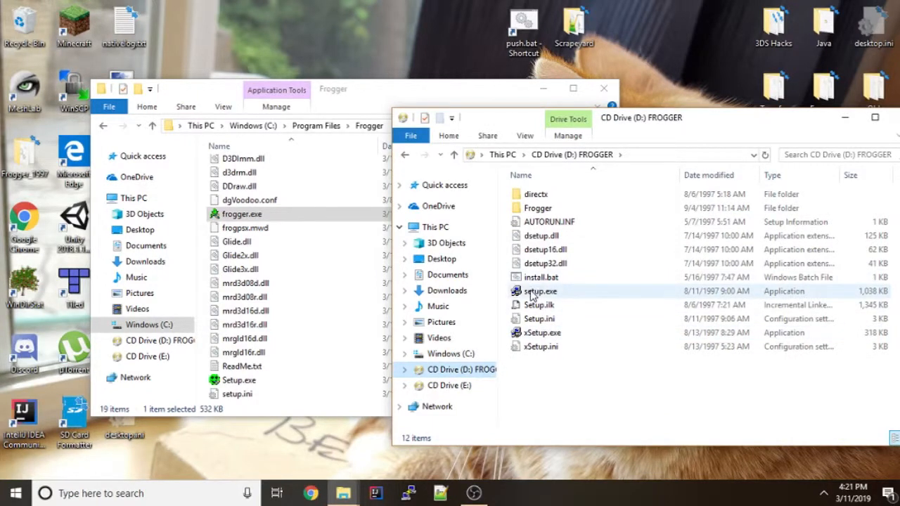
{"action": "right_click", "coordinate": [540, 291]}
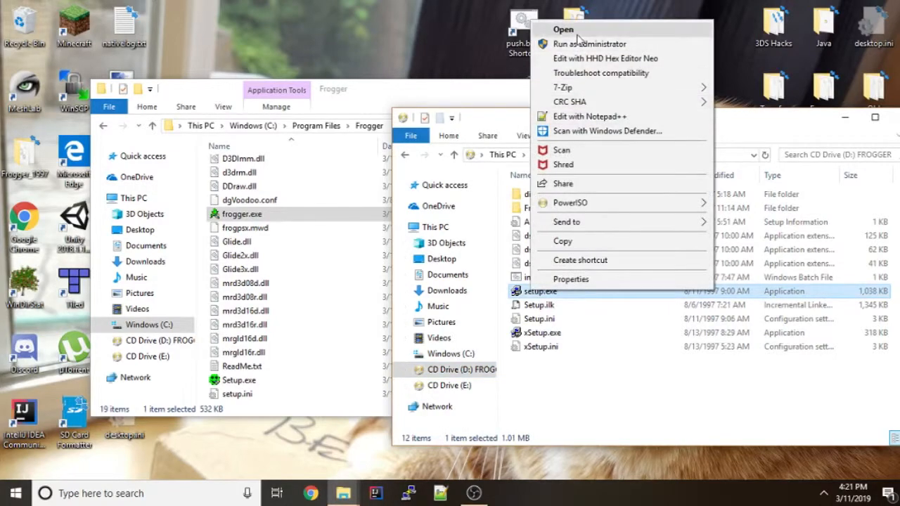
Step: Rerun the installer to C:\Program Files\Frogger with 'Always show option dialog' turned off
{"action": "left_click", "coordinate": [563, 30]}
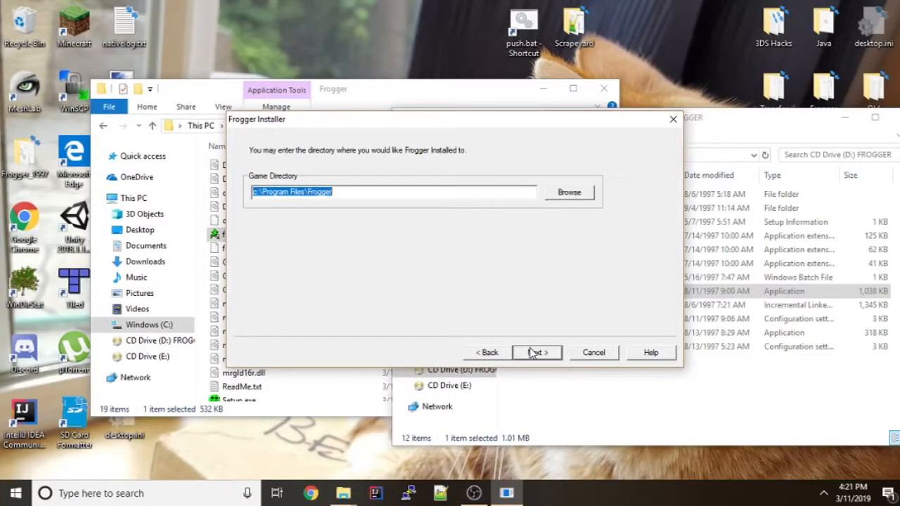
{"action": "left_click", "coordinate": [535, 352]}
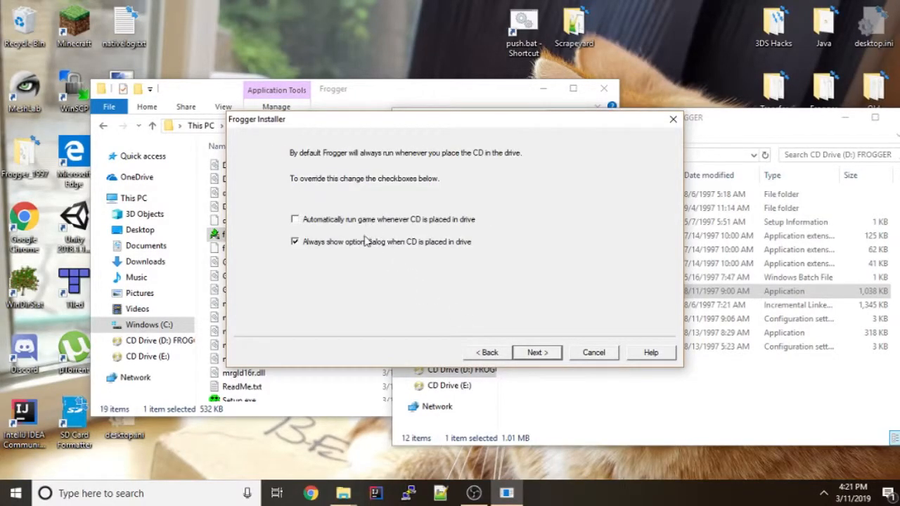
{"action": "left_click", "coordinate": [295, 242]}
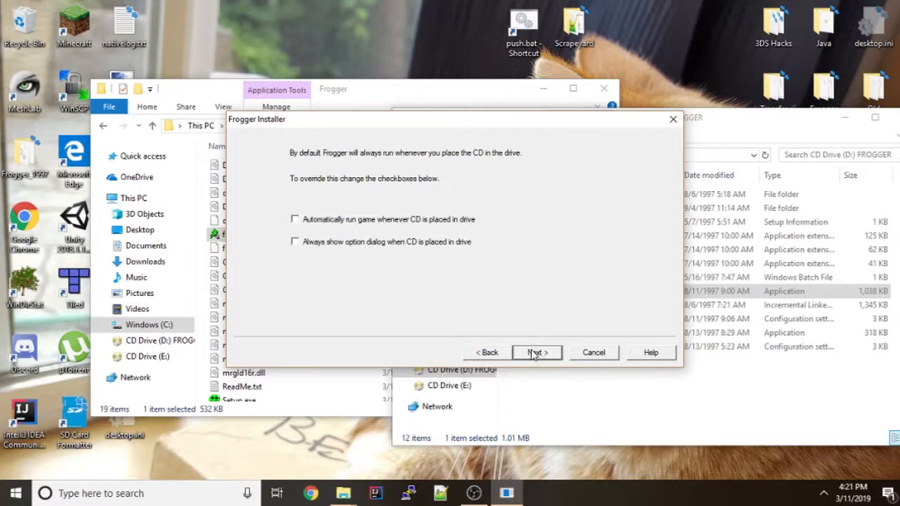
{"action": "left_click", "coordinate": [531, 351]}
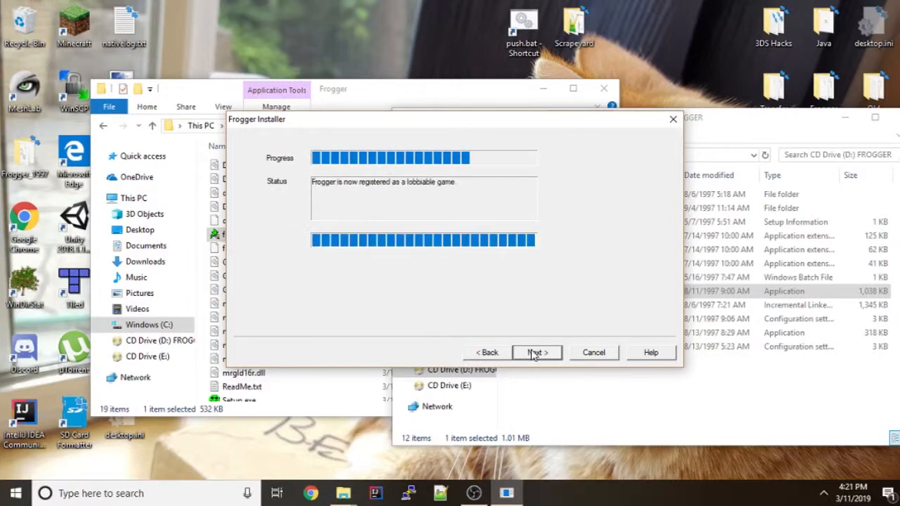
{"action": "left_click", "coordinate": [537, 352]}
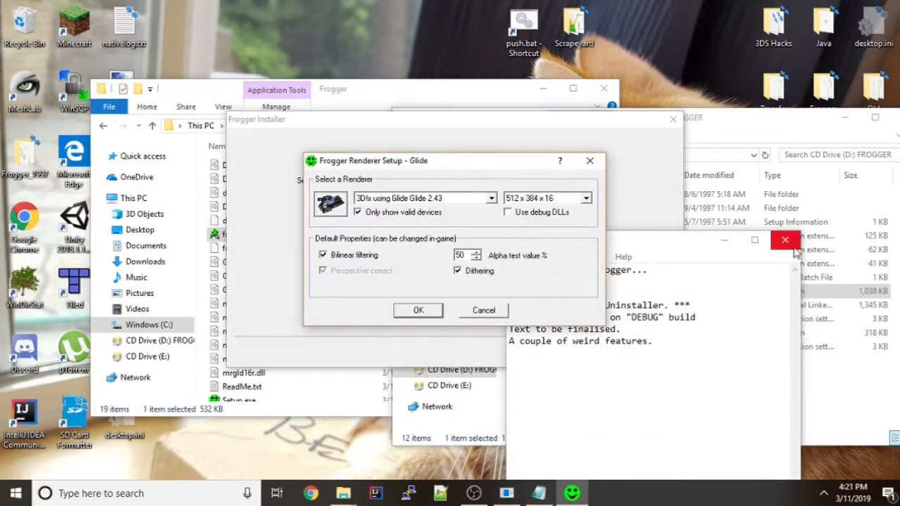
Step: Close the readme, accept default renderer settings, finish the installer, and launch Setup.exe from the installed folder
{"action": "left_click", "coordinate": [784, 239]}
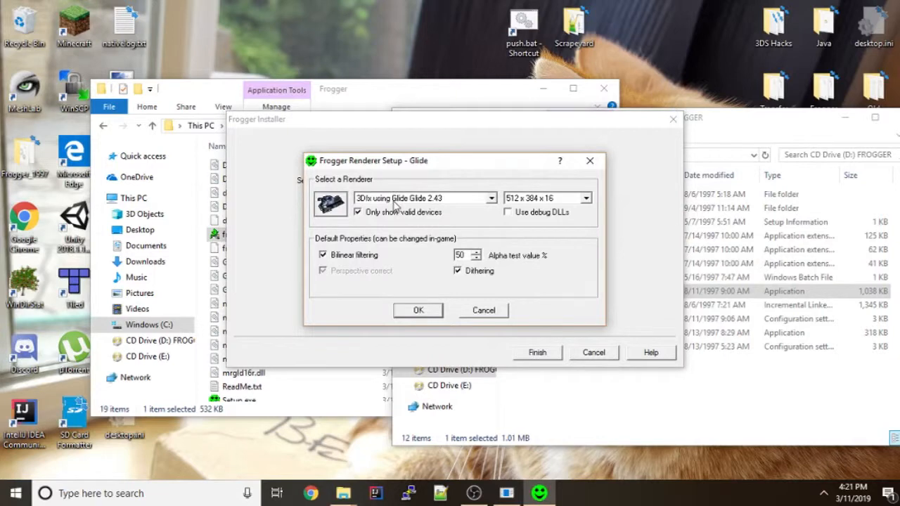
{"action": "left_click", "coordinate": [417, 310]}
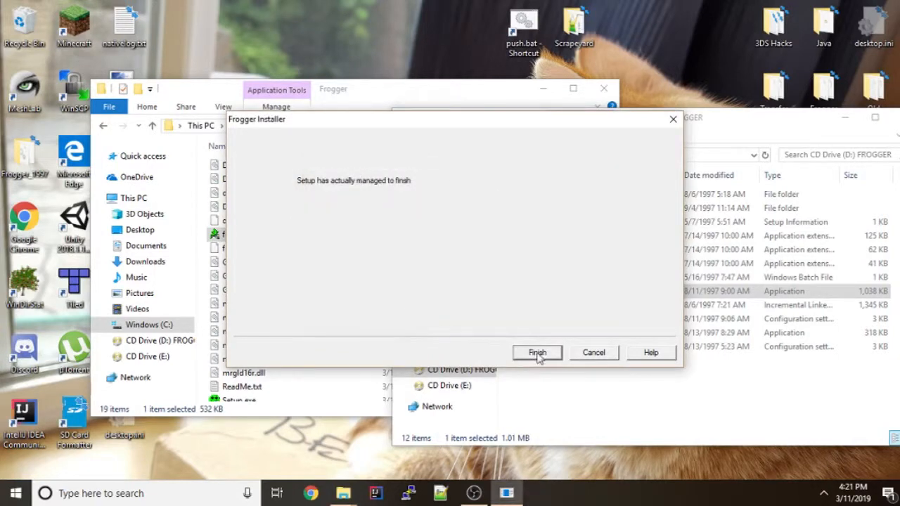
{"action": "left_click", "coordinate": [537, 351]}
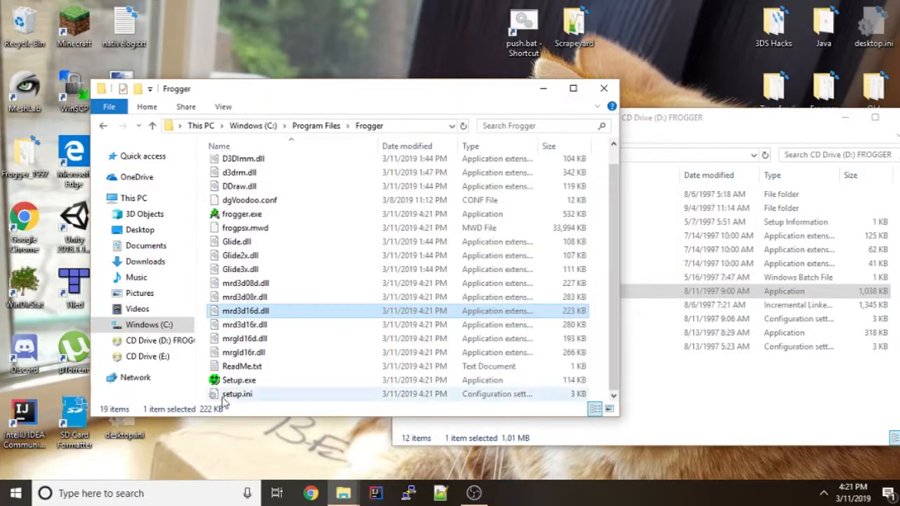
{"action": "mouse_move", "coordinate": [238, 379]}
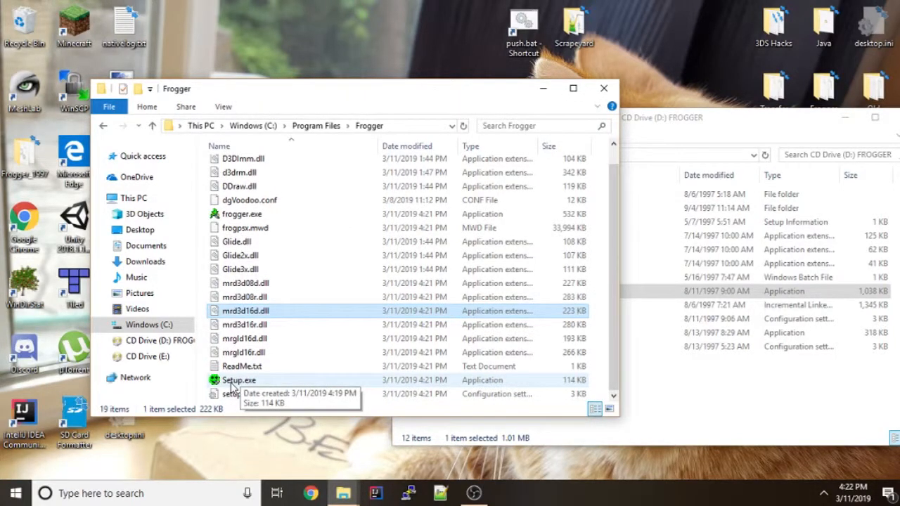
{"action": "double_click", "coordinate": [239, 379]}
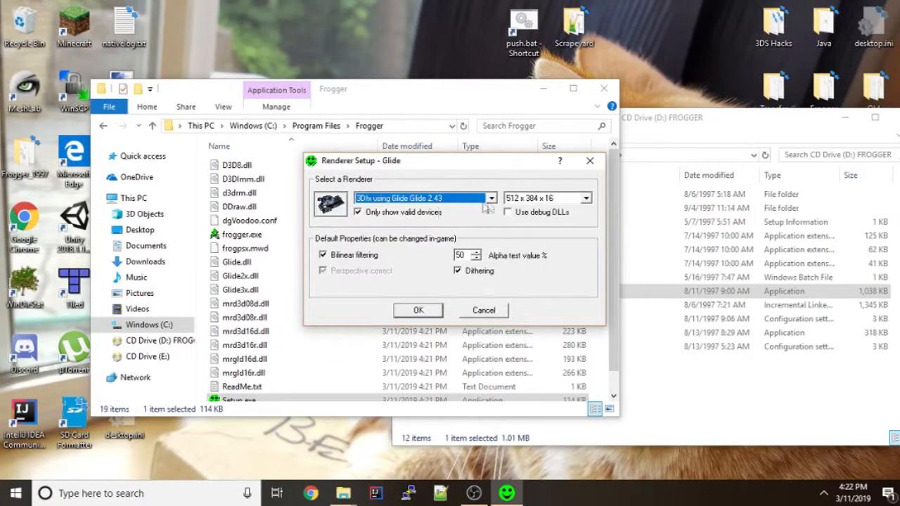
Step: Set the Glide 2.43 renderer to 640x400x16 in Frogger Renderer Setup and save
{"action": "left_click", "coordinate": [602, 197]}
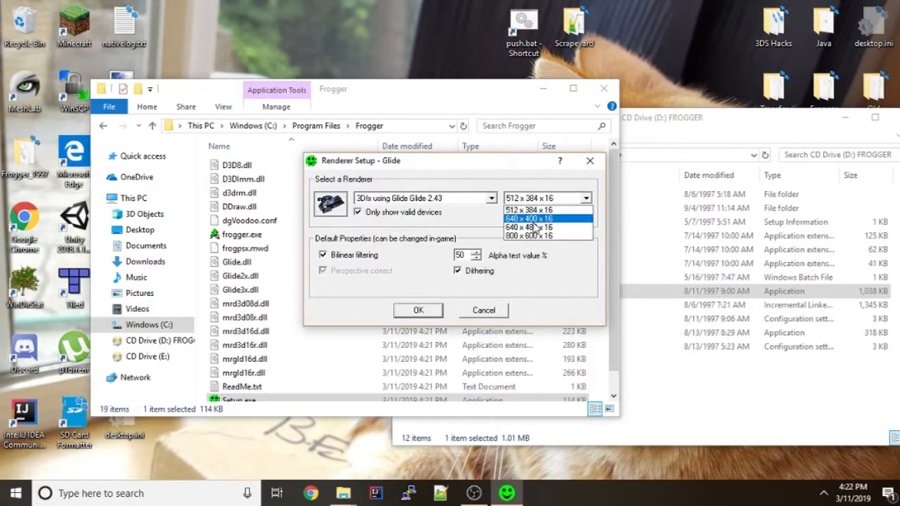
{"action": "left_click", "coordinate": [529, 227]}
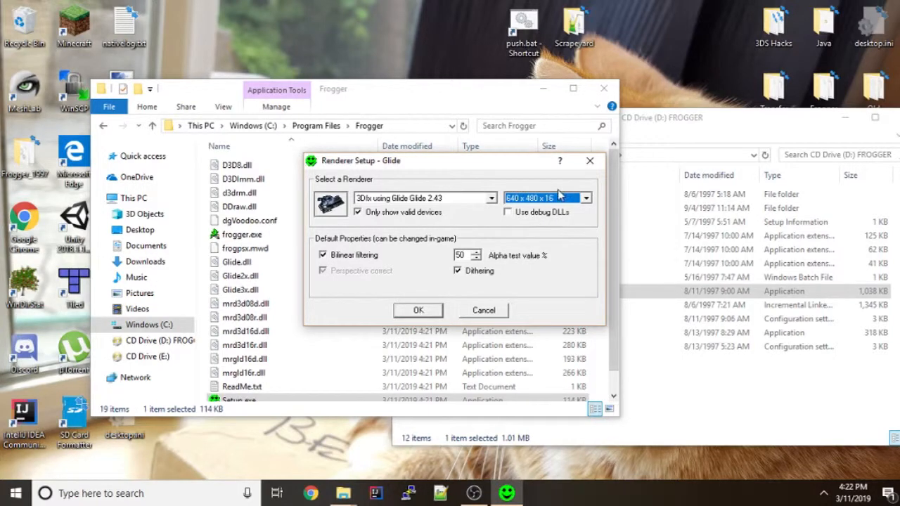
{"action": "mouse_move", "coordinate": [541, 208]}
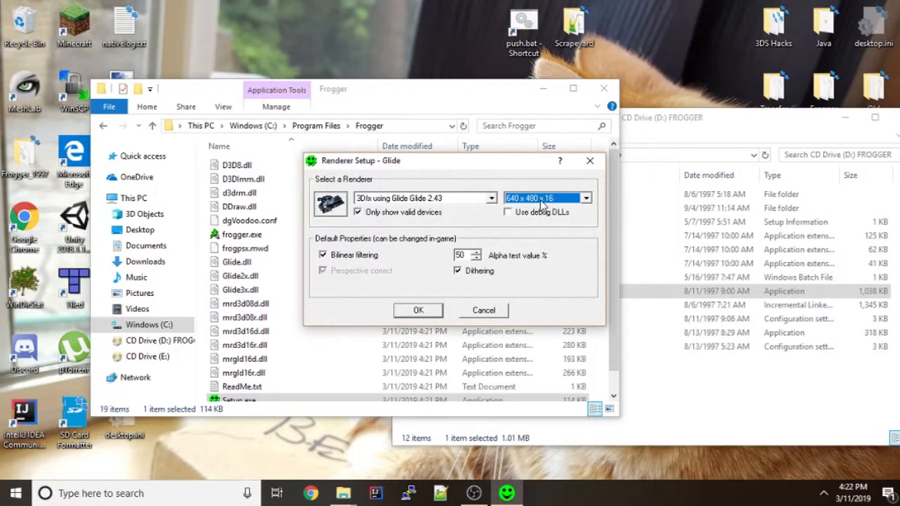
{"action": "mouse_move", "coordinate": [523, 216]}
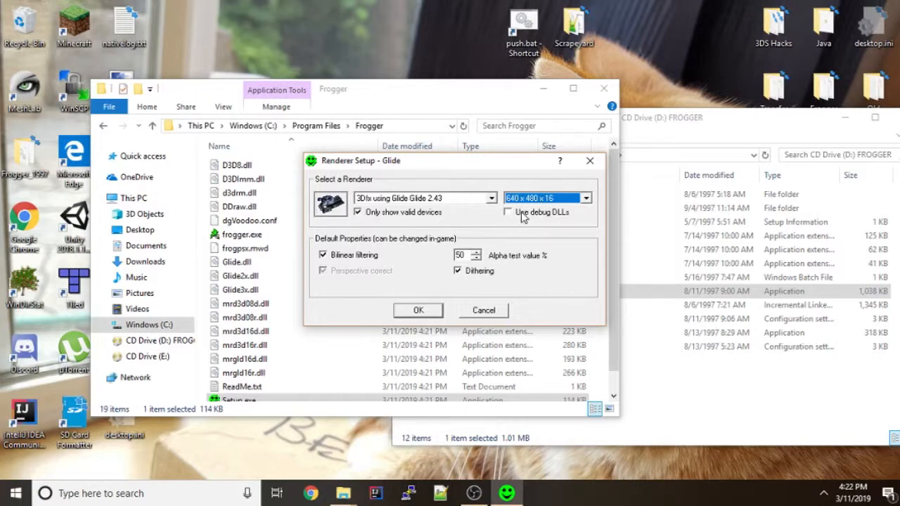
{"action": "mouse_move", "coordinate": [419, 311]}
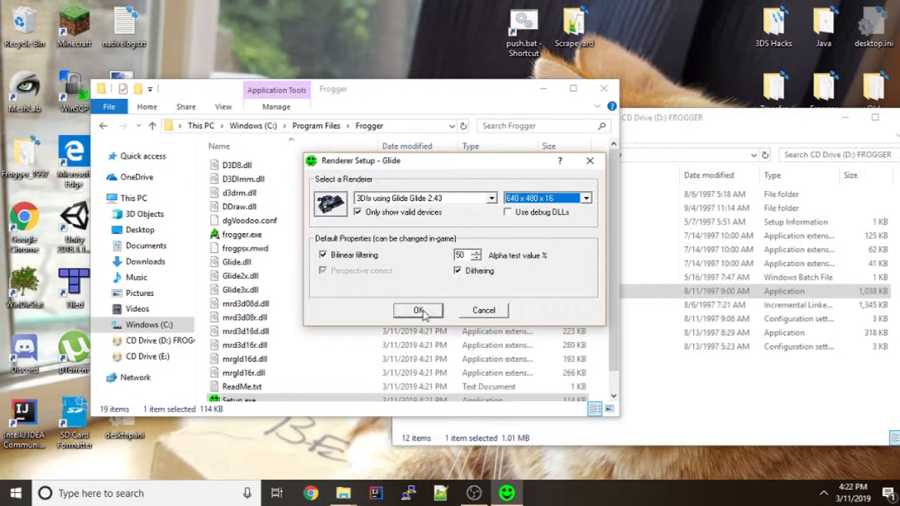
{"action": "mouse_move", "coordinate": [416, 323]}
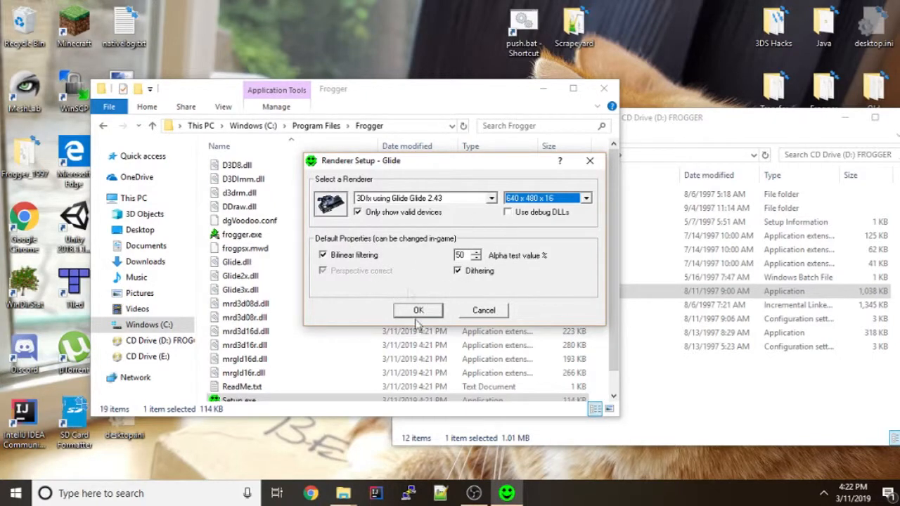
{"action": "left_click", "coordinate": [418, 311]}
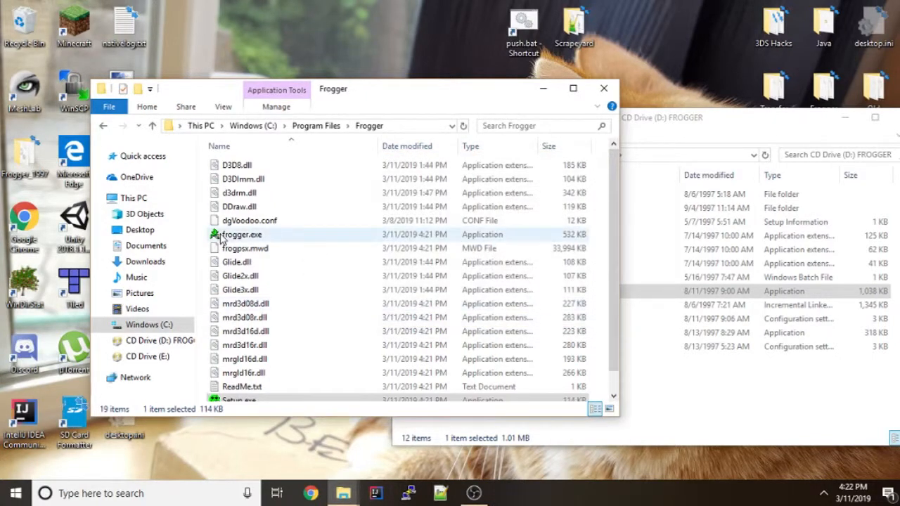
Step: Launch frogger.exe so the game runs windowed at its high-score table
{"action": "double_click", "coordinate": [242, 233]}
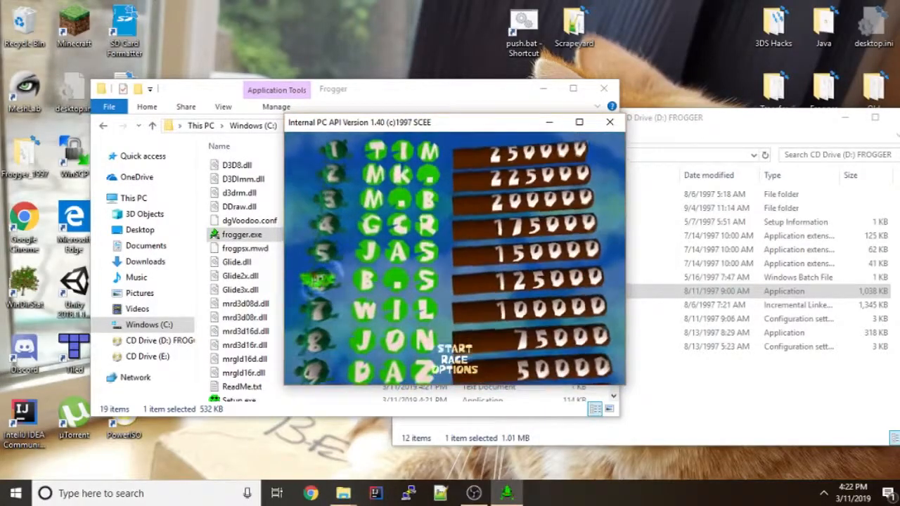